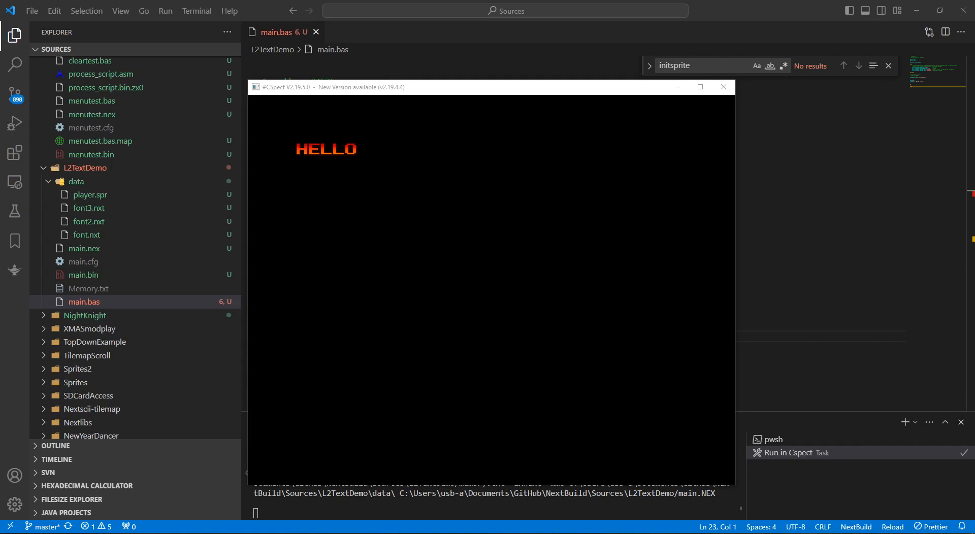
mouse_move(656, 187)
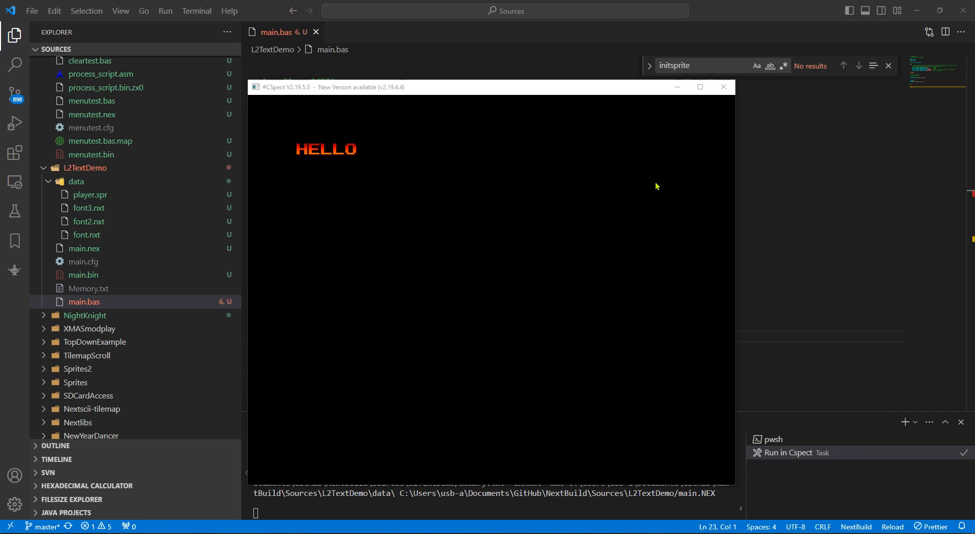
mouse_move(624, 115)
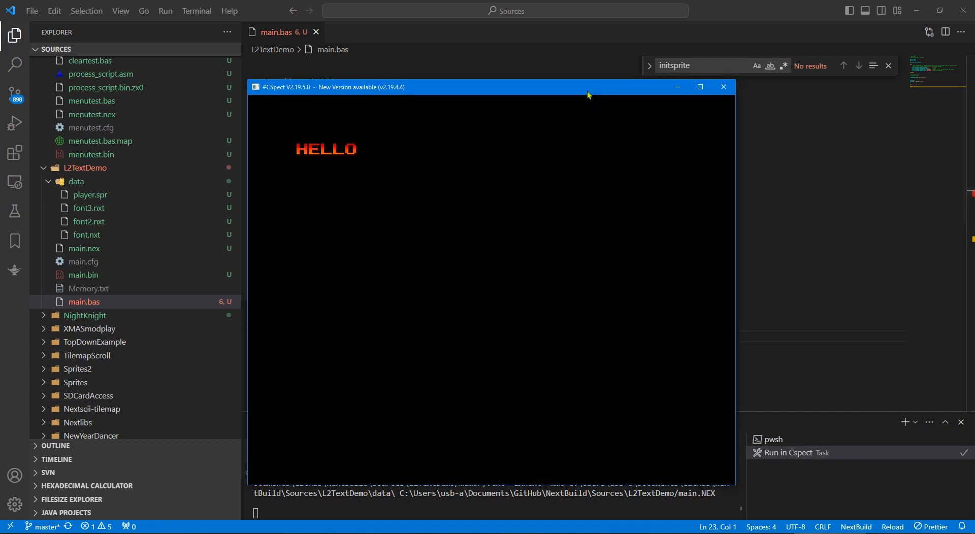
Close CSpect and start typing a new LoadSDBank line below the font loading line
left_click(722, 87)
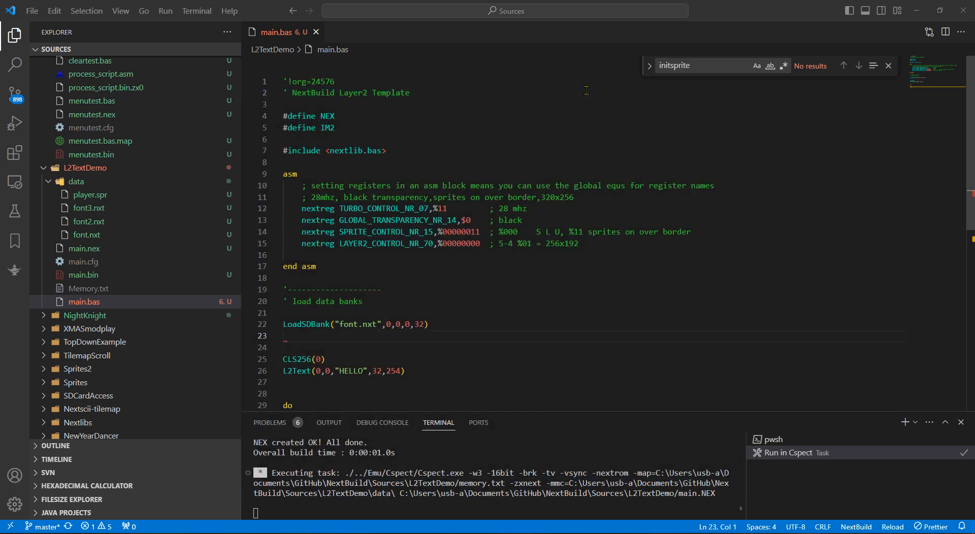
scroll("down", 3)
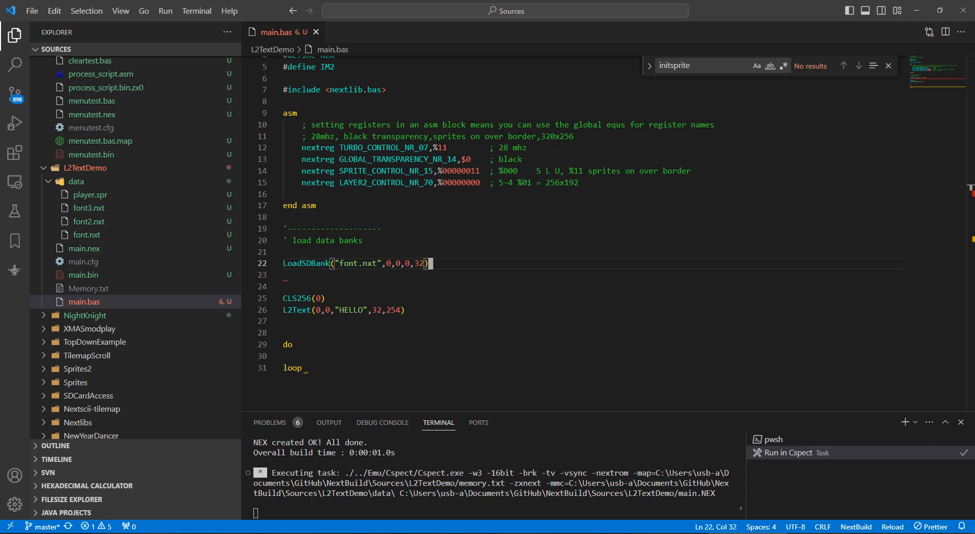
key("Enter")
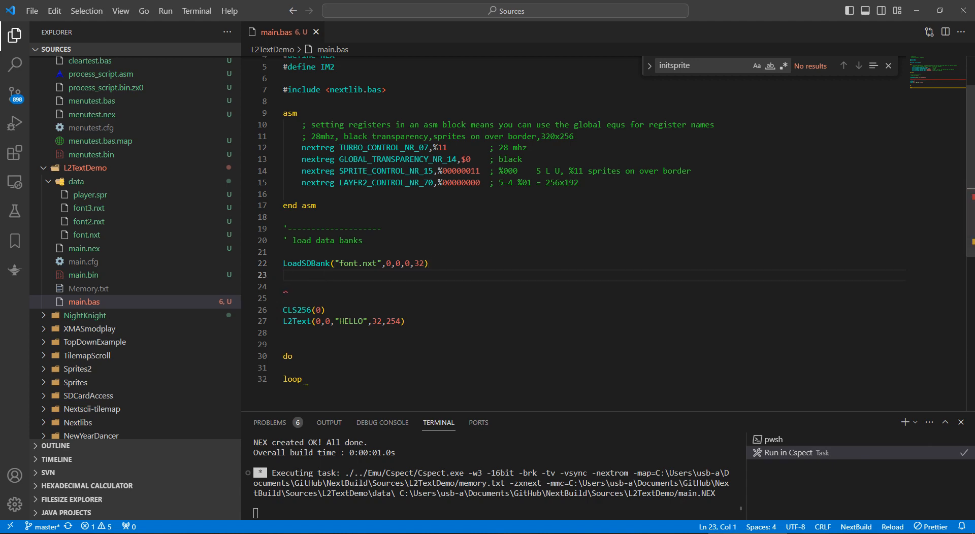
type("Load")
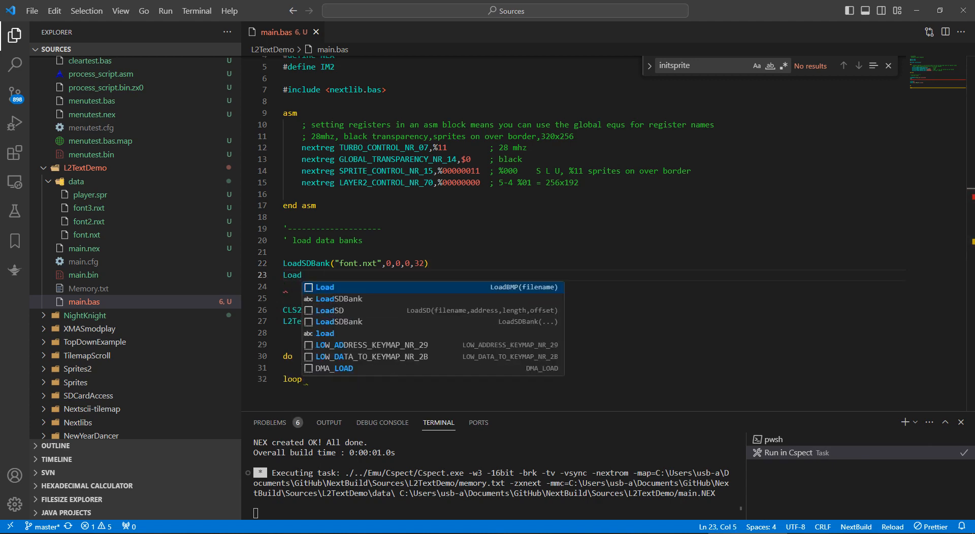
type("SDBank(\"")
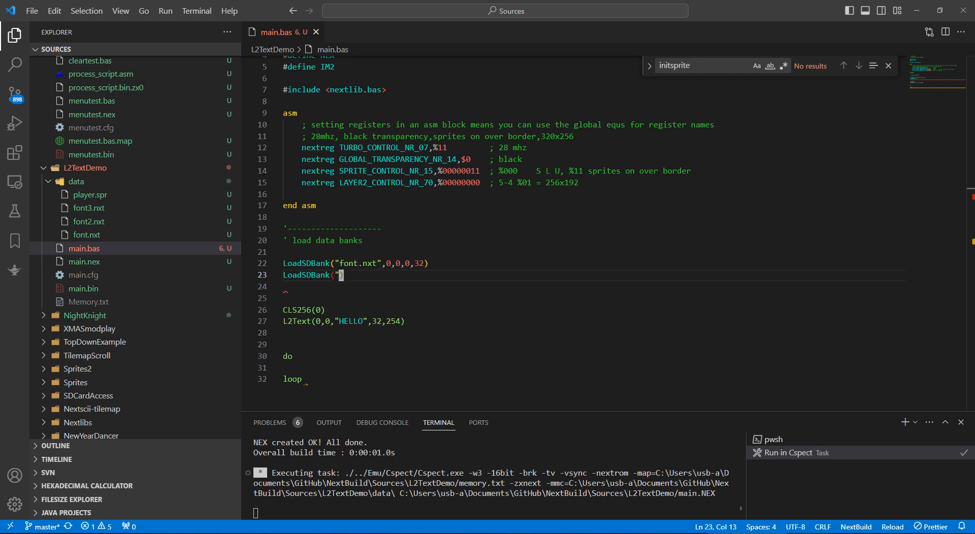
mouse_move(923, 299)
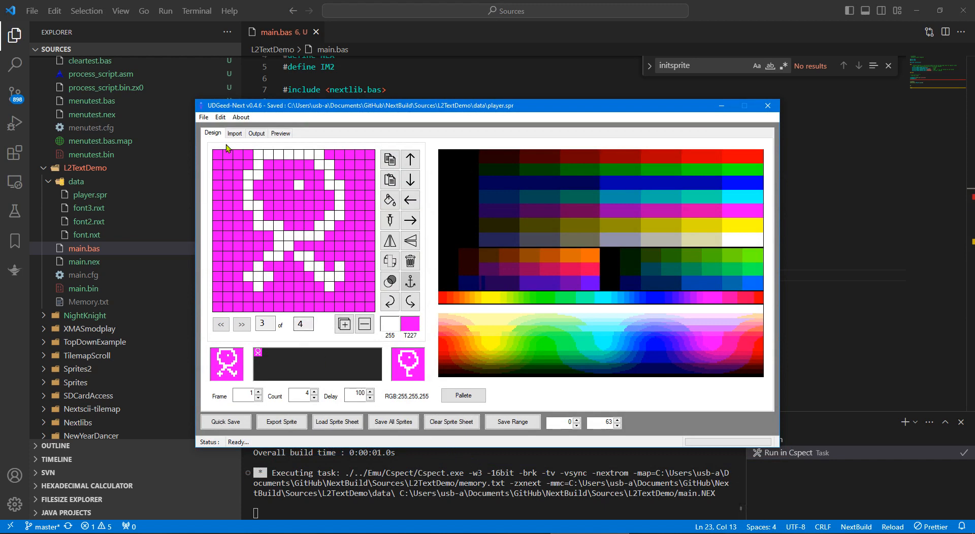
left_click(281, 133)
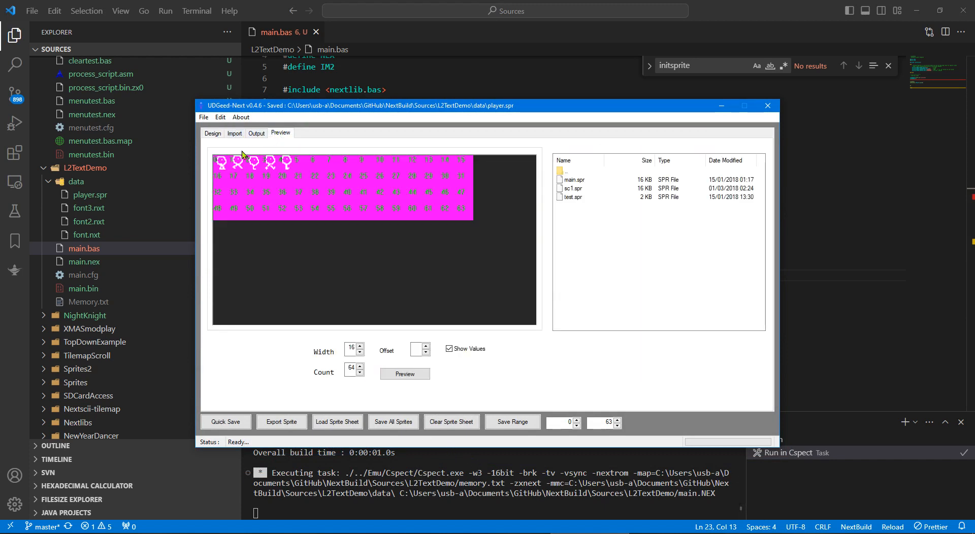
left_click(213, 132)
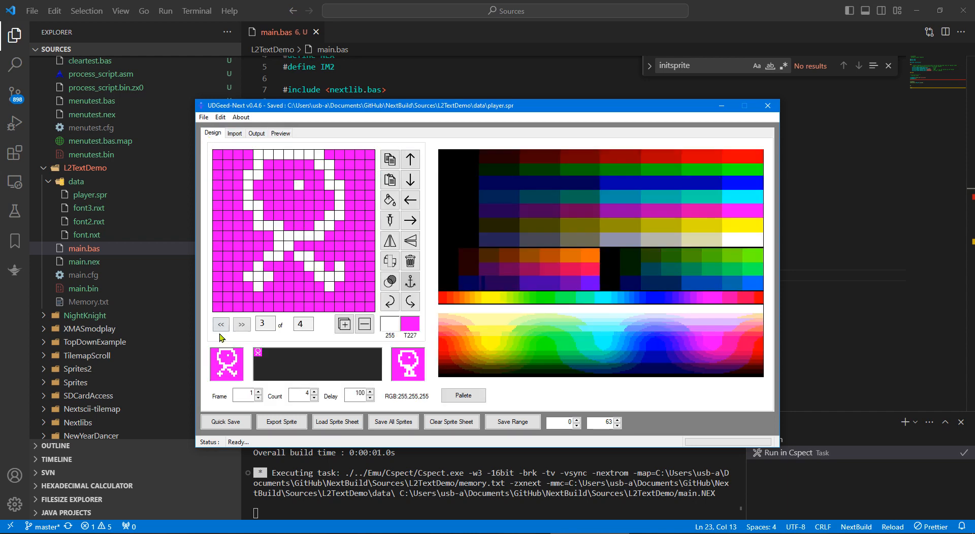
left_click(221, 324)
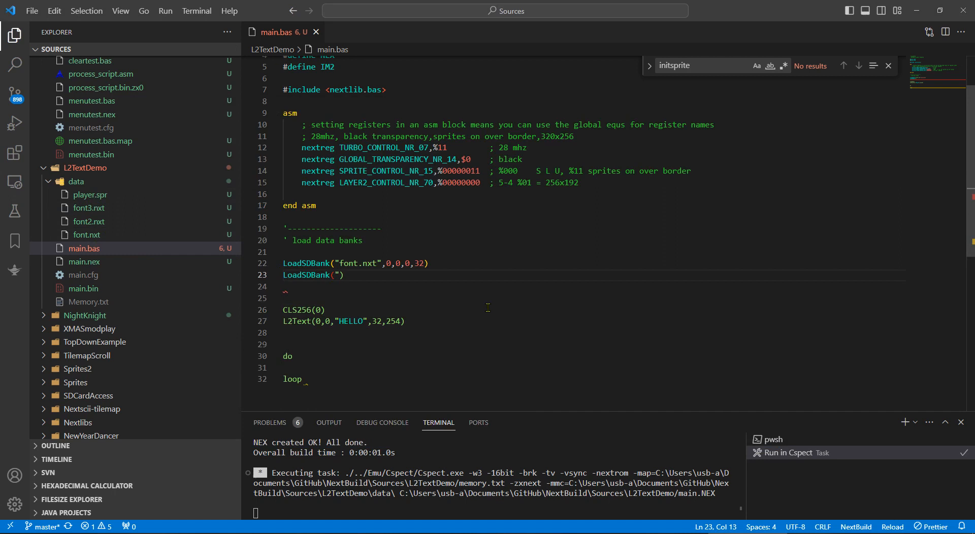
Complete line 23 as LoadSDBank("player.spr",0,0,0,34) and open a blank line below
type("player.")
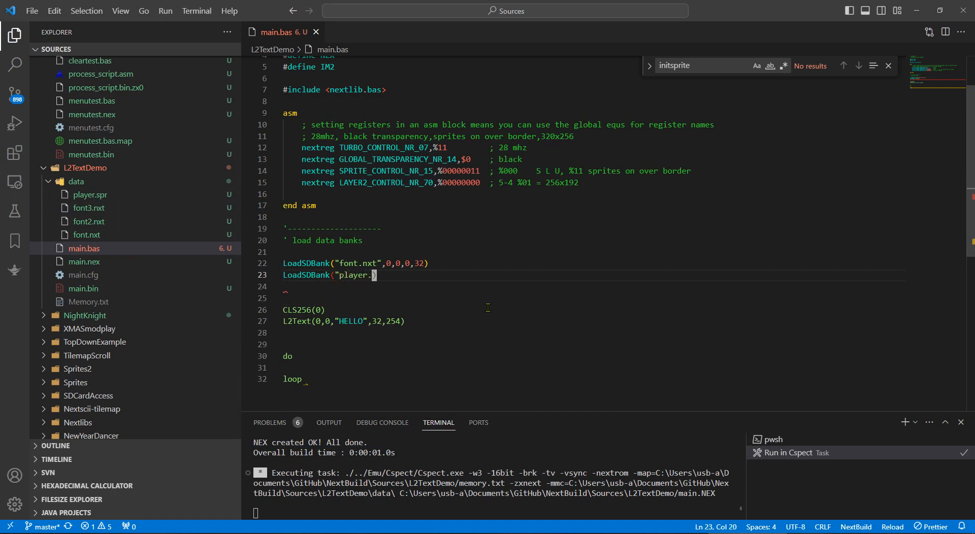
type("spr\"")
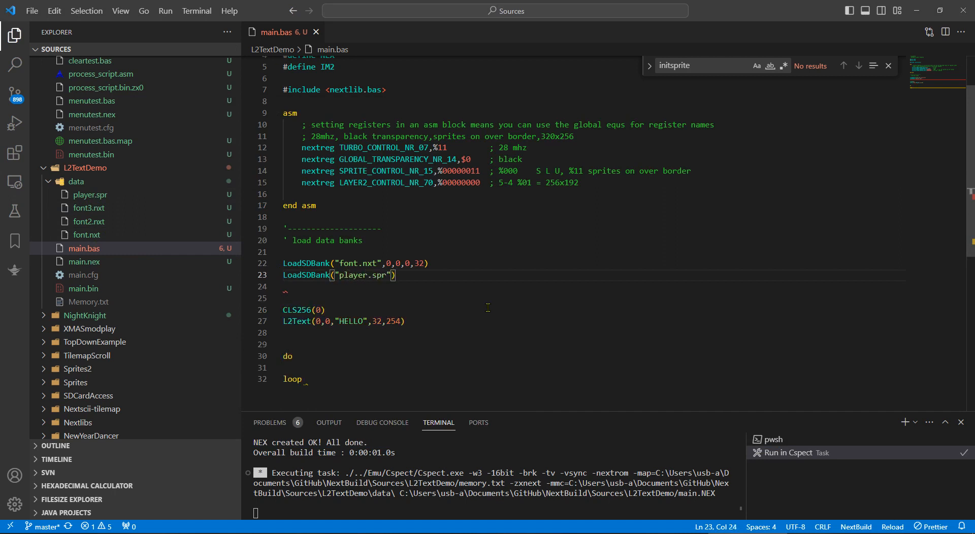
type(",0,0,")
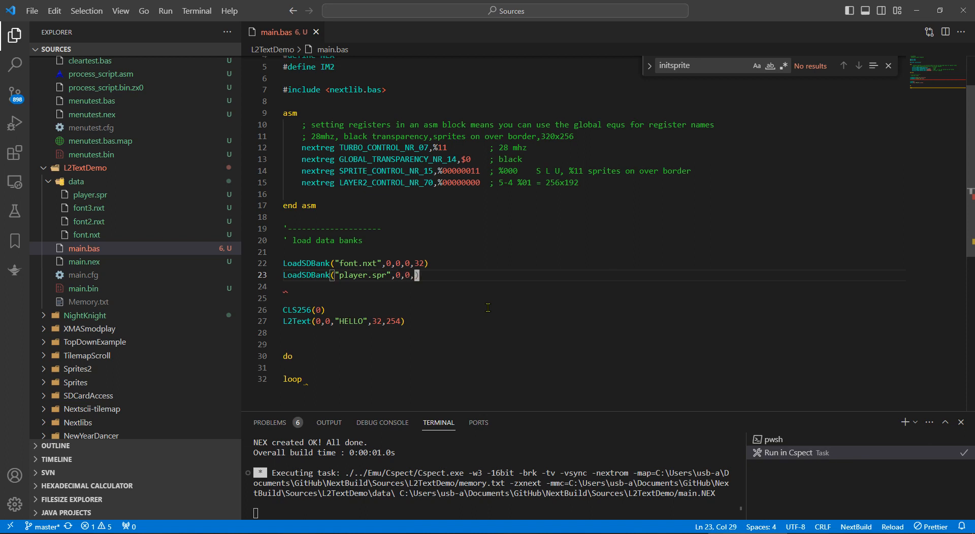
type("0,")
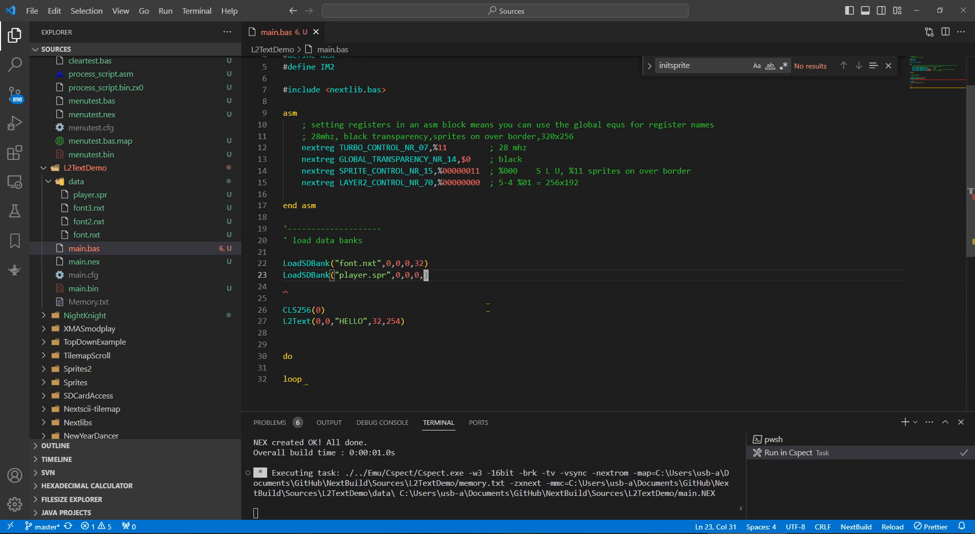
type("34")
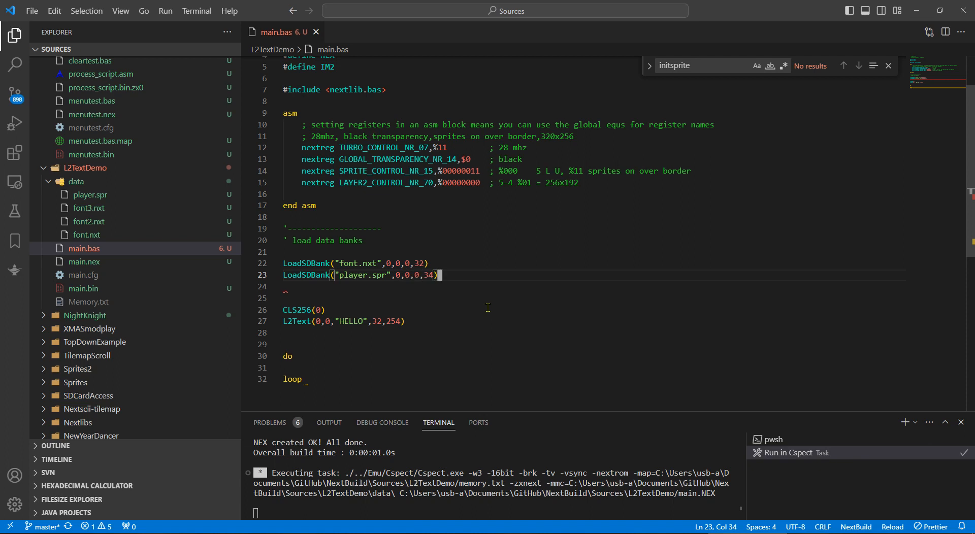
key("Enter")
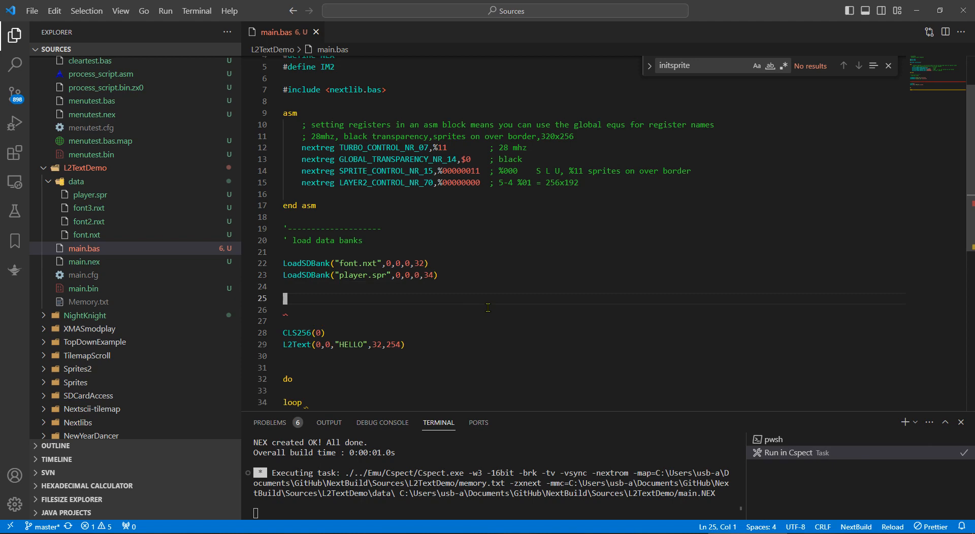
Add InitSprites2(64,0,34) to initialise 64 sprites from bank 34
type("Init")
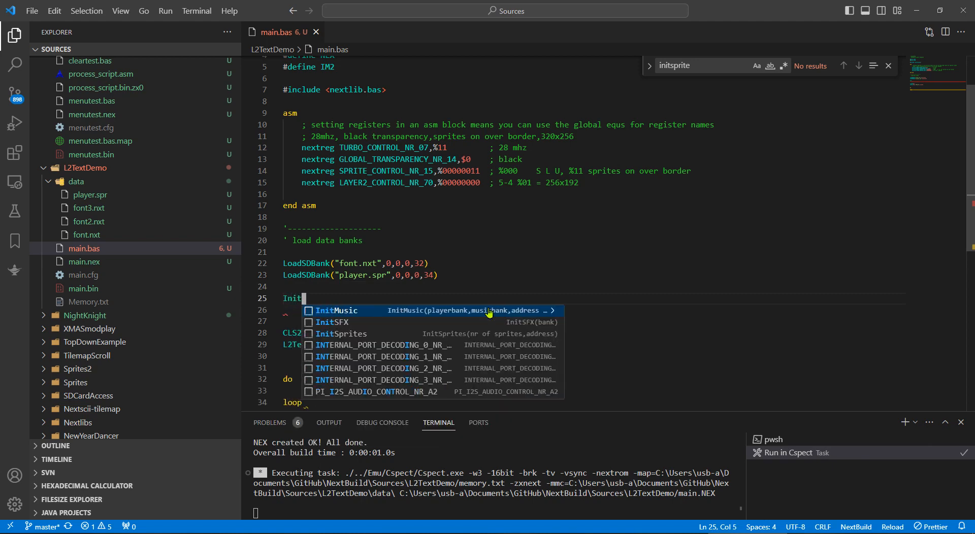
type("Sprites2(")
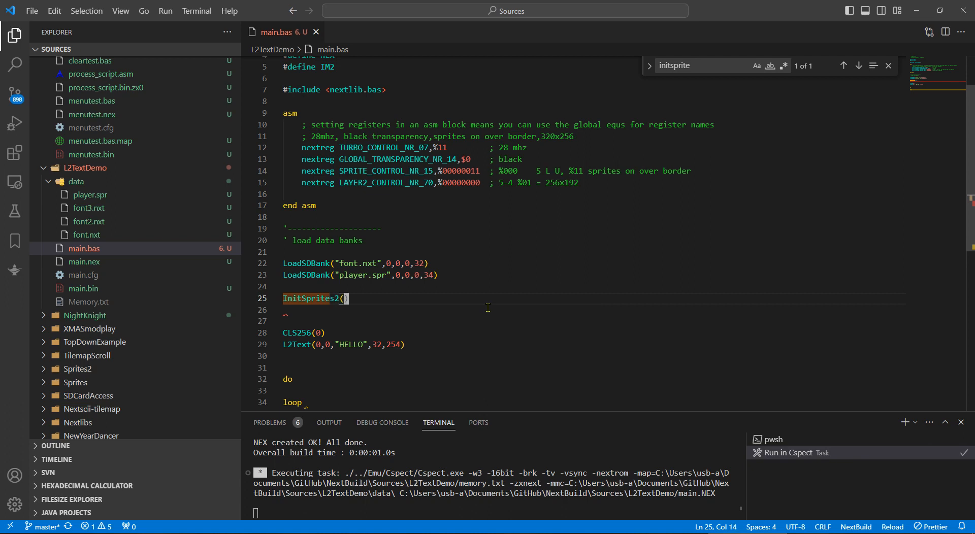
type("0,")
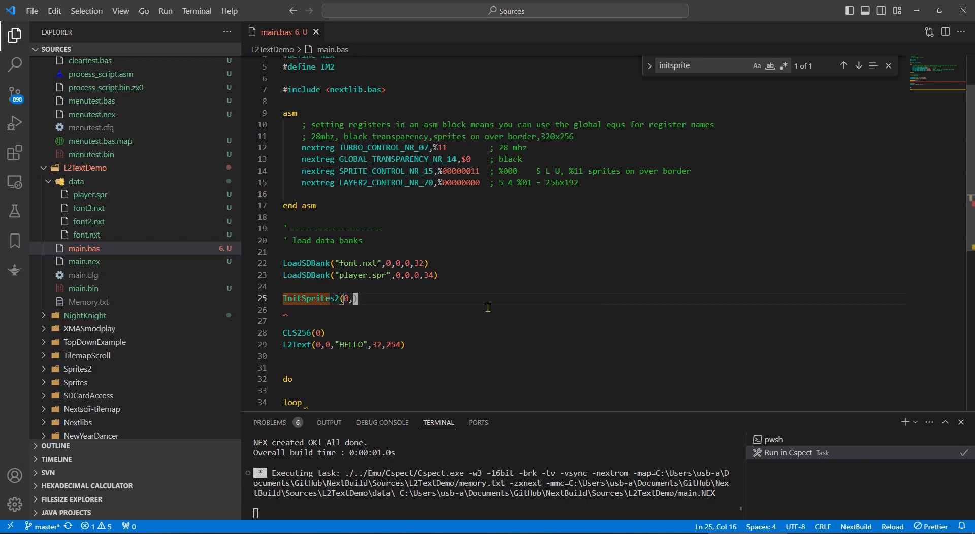
key("Backspace")
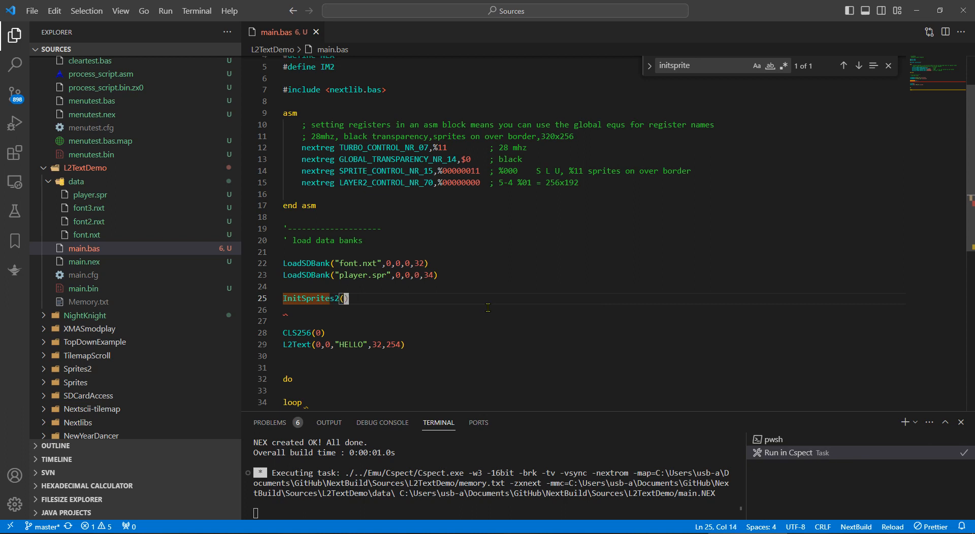
type("64,0")
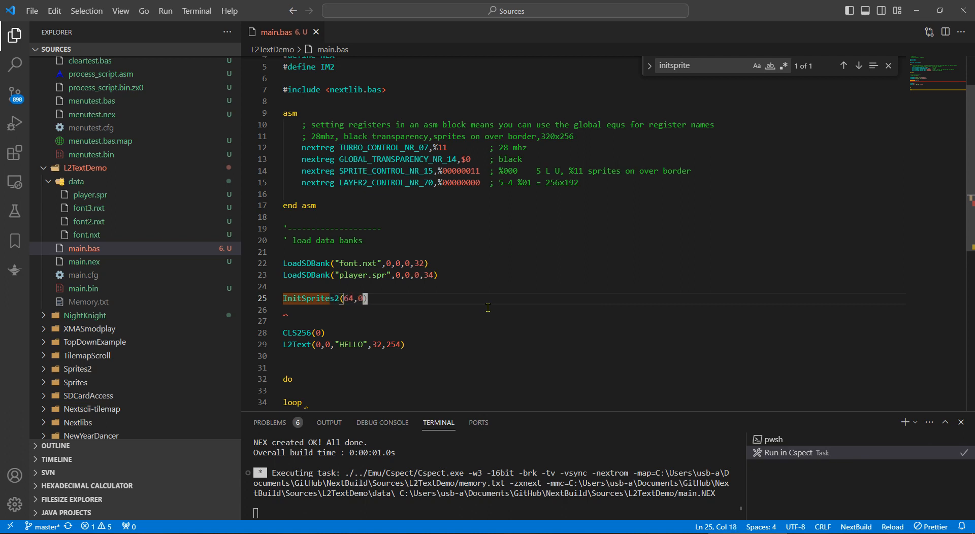
type(",")
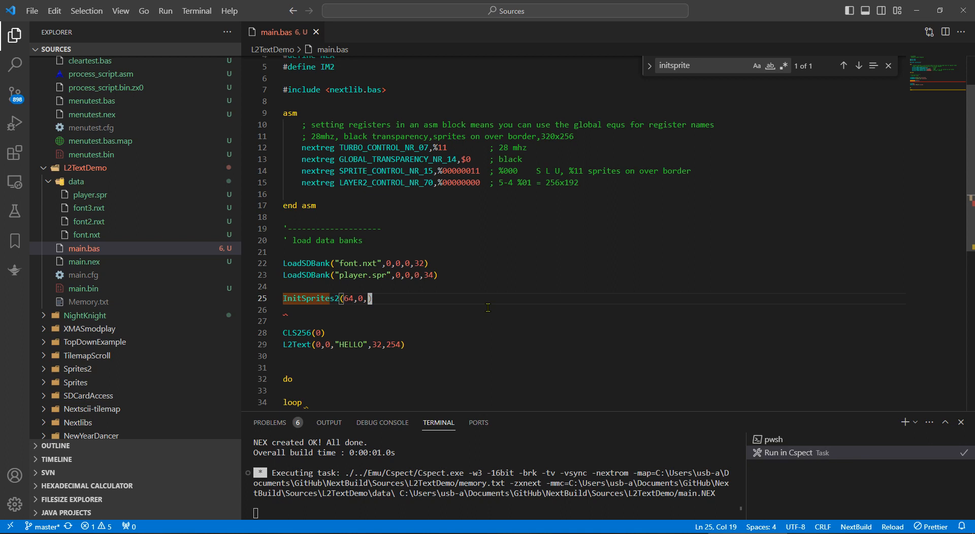
type("34)")
type("UpdateSprite(x,y,id,image,attr3,attr4")
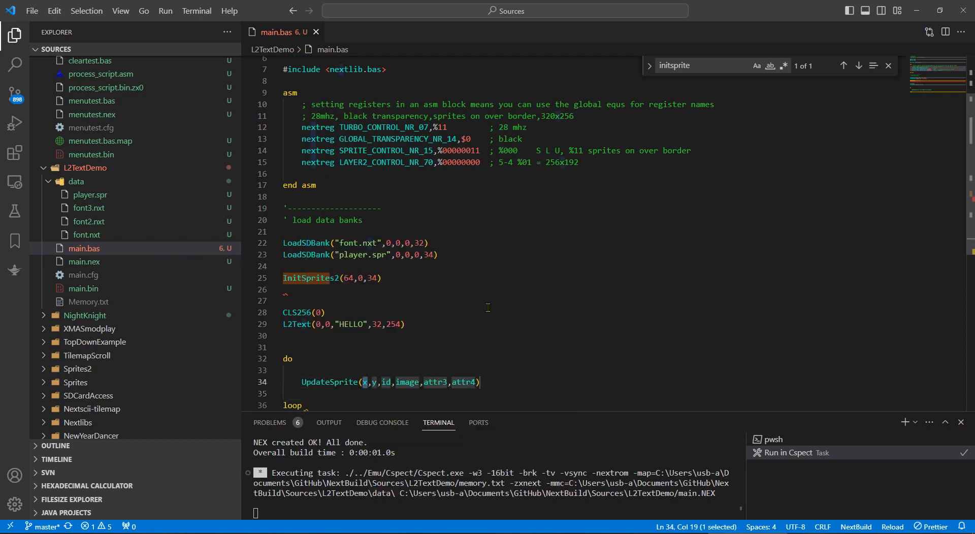
Add UpdateSprite(32,32,0,0,0,0) inside the do loop to draw sprite 0 at 32,32
type("32")
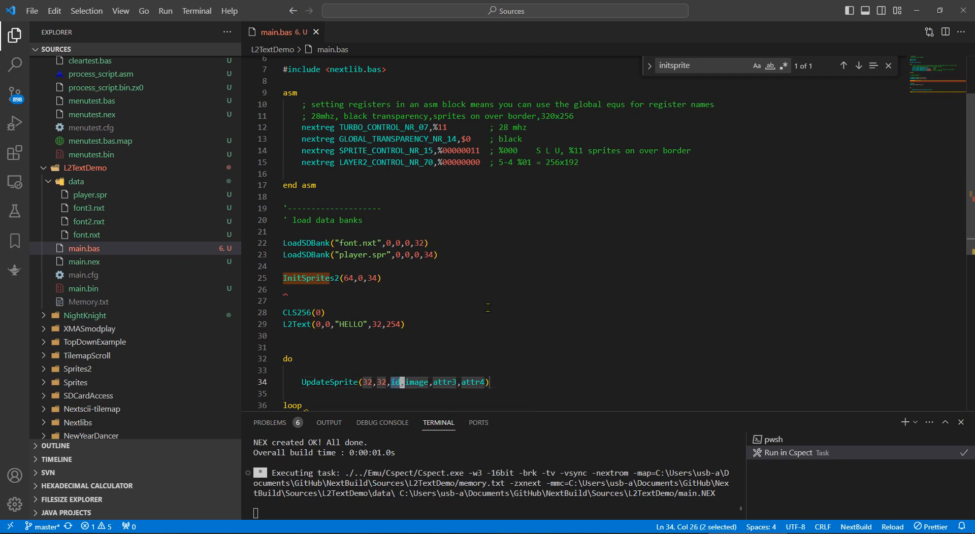
type("0")
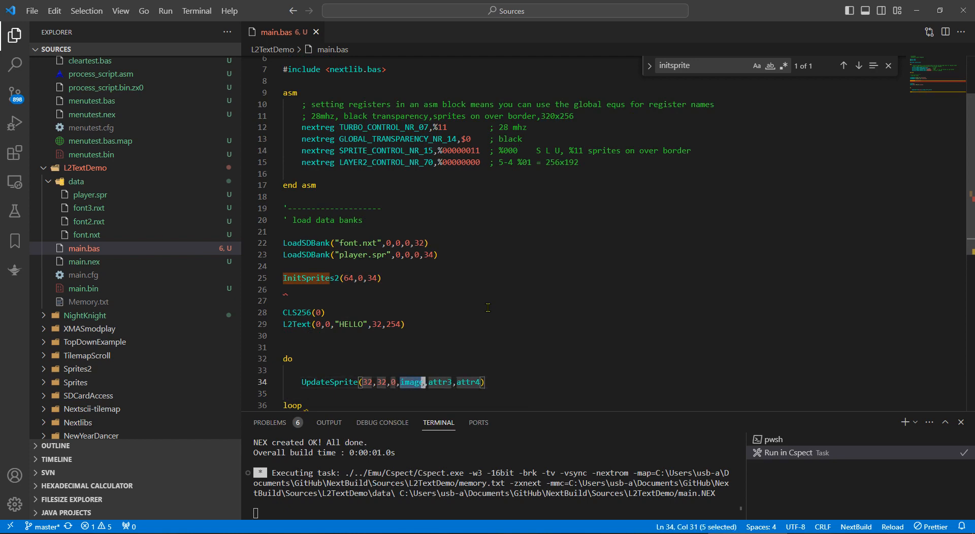
type("0")
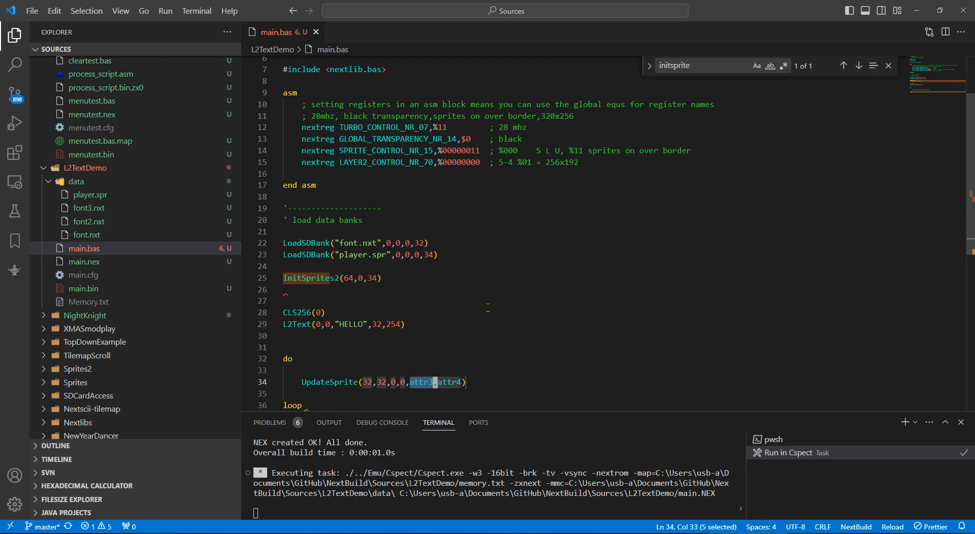
type("0,0")
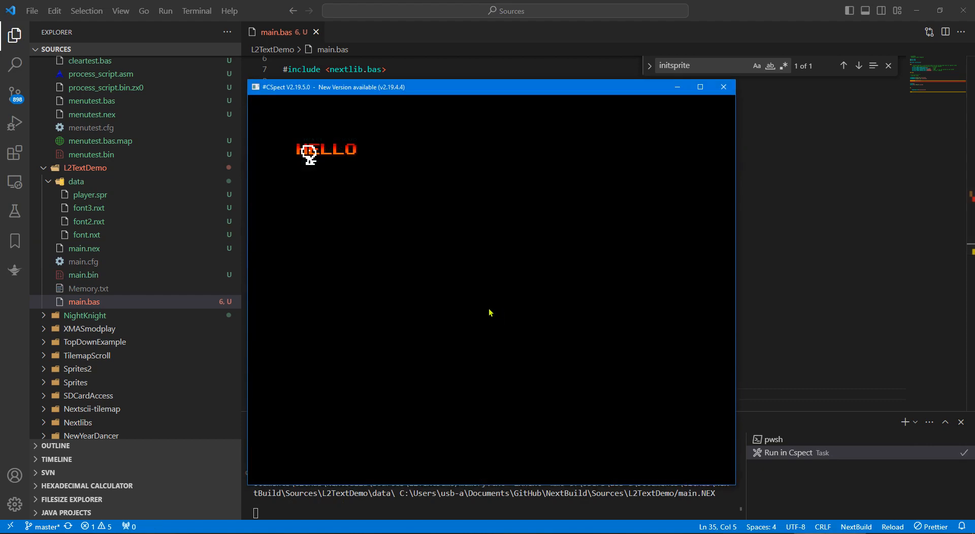
Close CSpect after confirming the sprite appears over HELLO
left_click(723, 86)
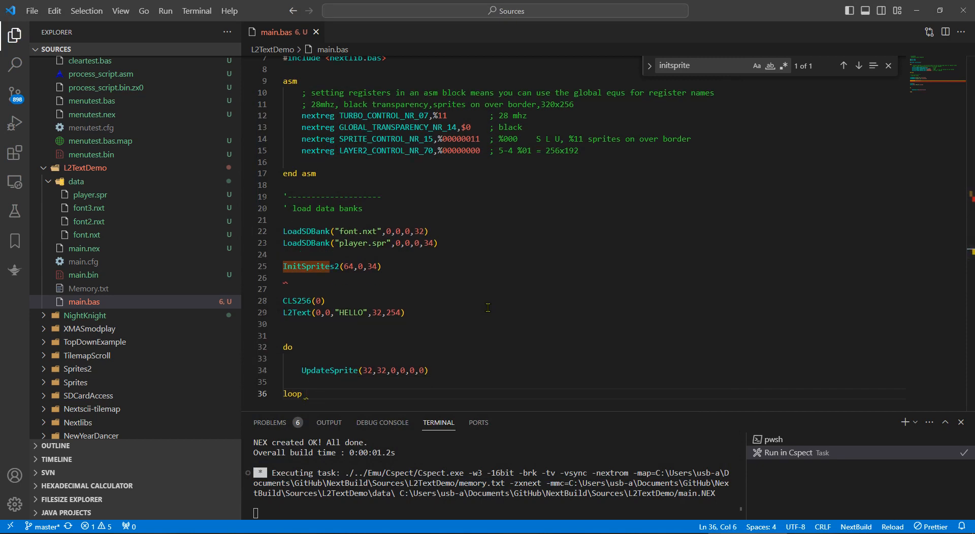
Declare px as UINTEGER and py, pdir, timer, frame variables after the HELLO line
left_click(301, 312)
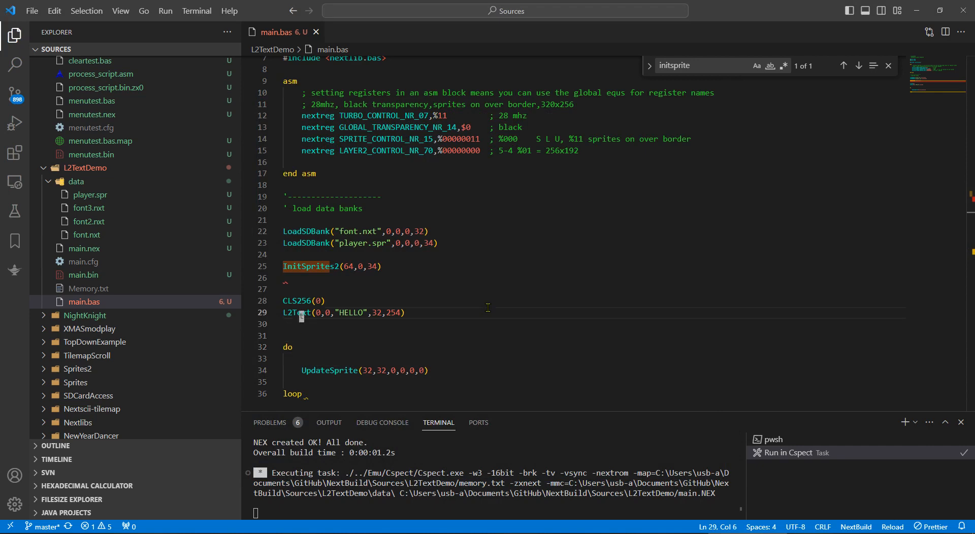
key("Enter")
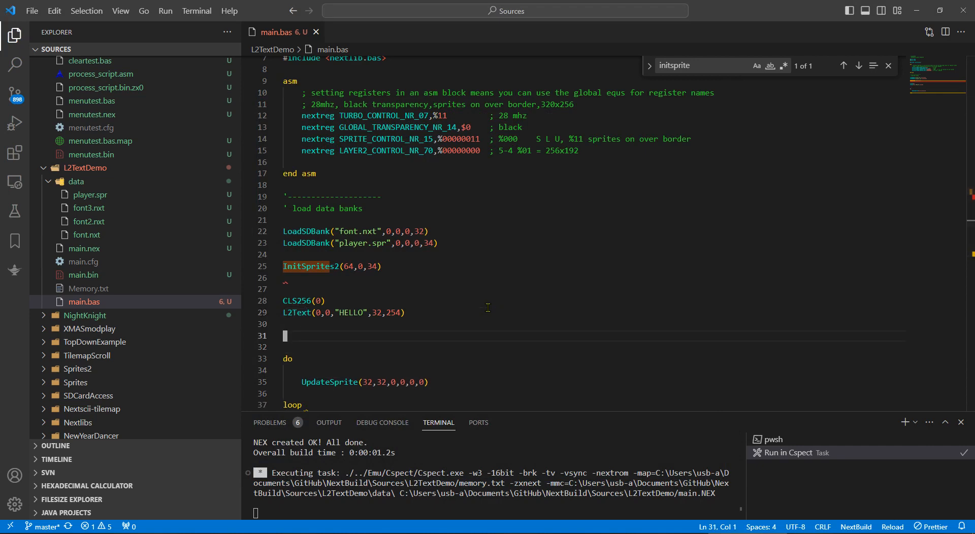
type("dim")
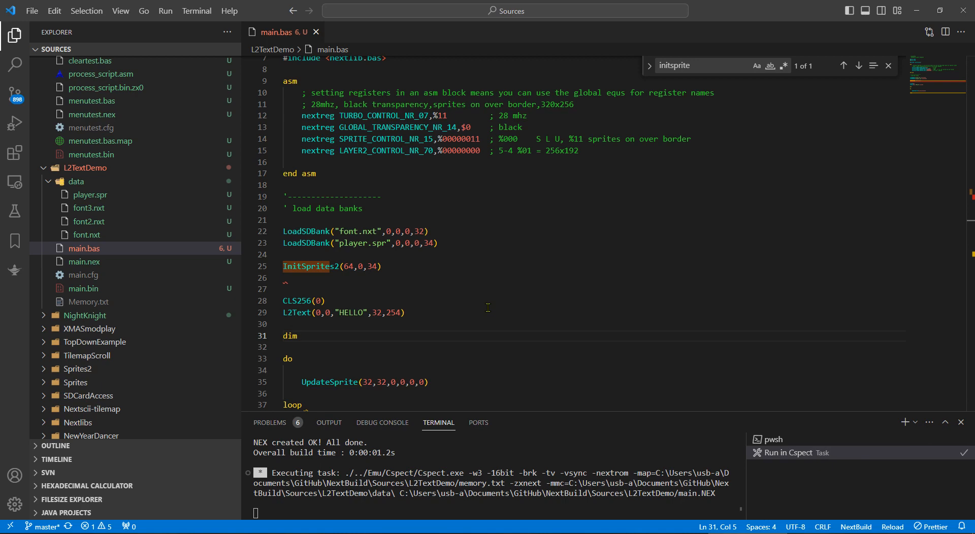
type("px")
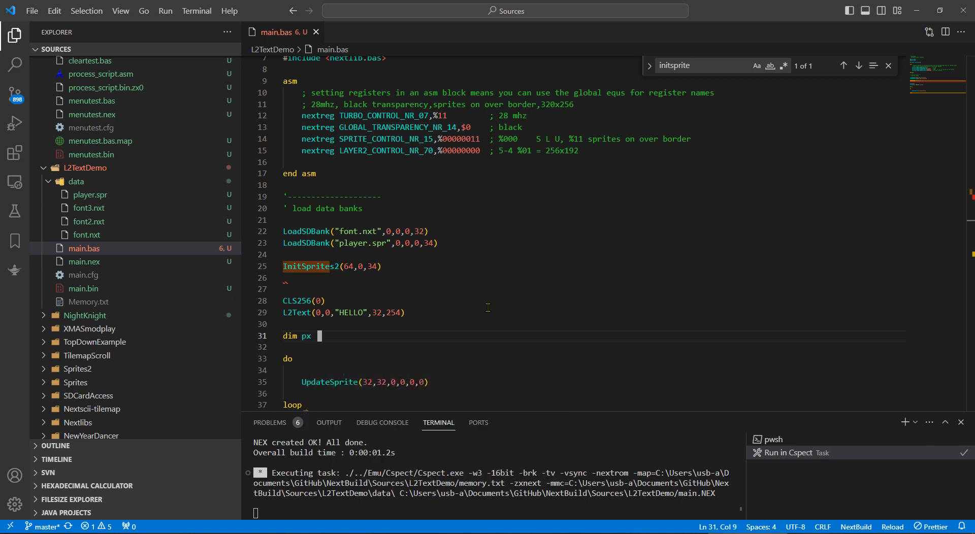
type("as UINTEGER")
type("dim py  as ubyte")
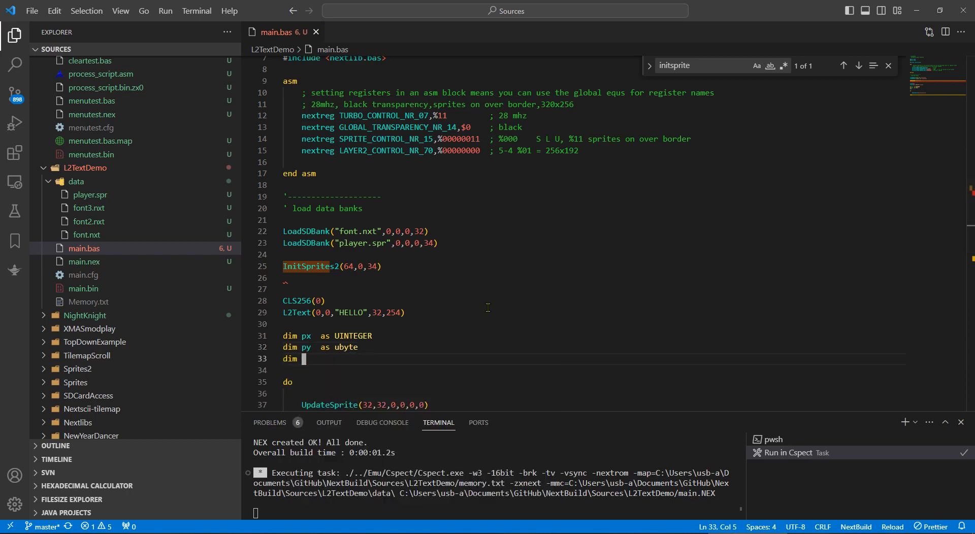
type("pdir    as ubyte")
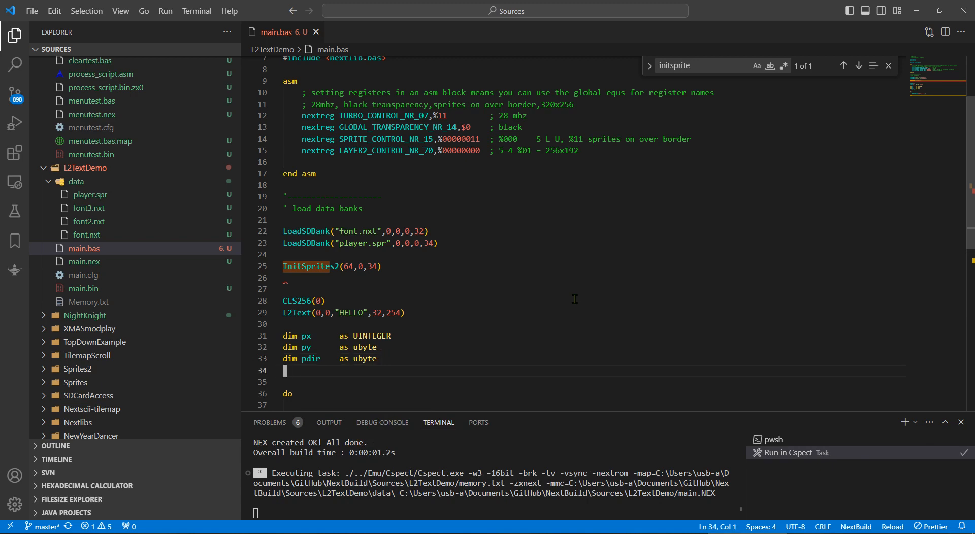
type("dim timer   as ubyte")
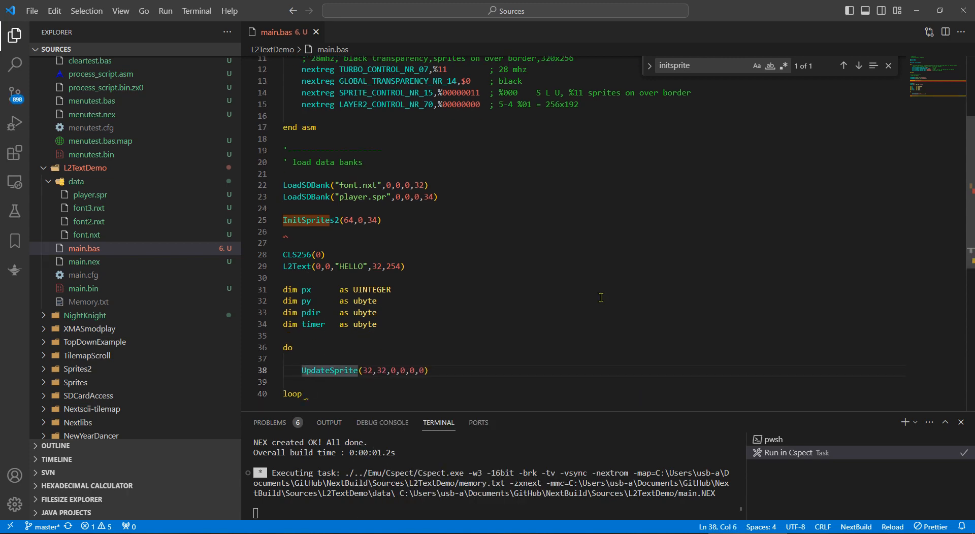
Initialise the position with px = 100 : py = 15
key("Enter")
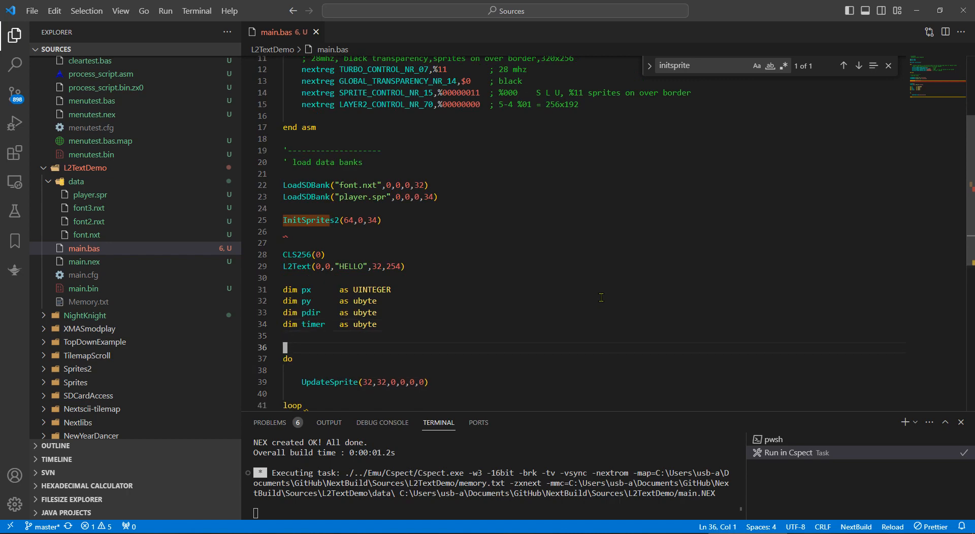
type("px")
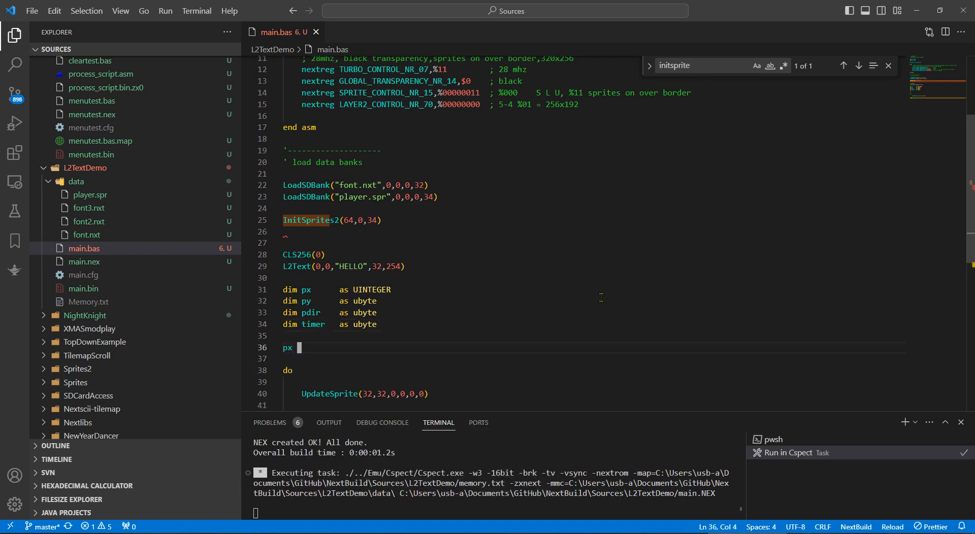
type("= 100")
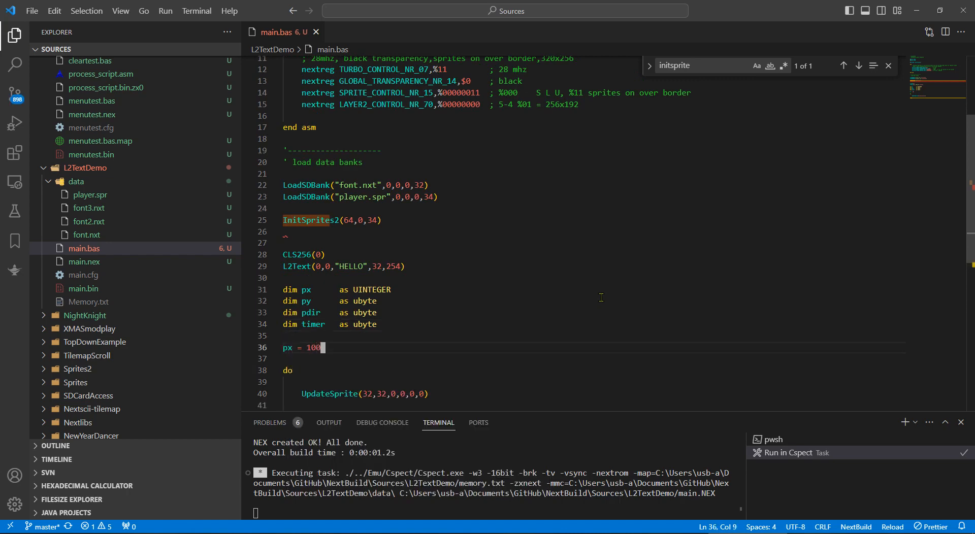
type(": p")
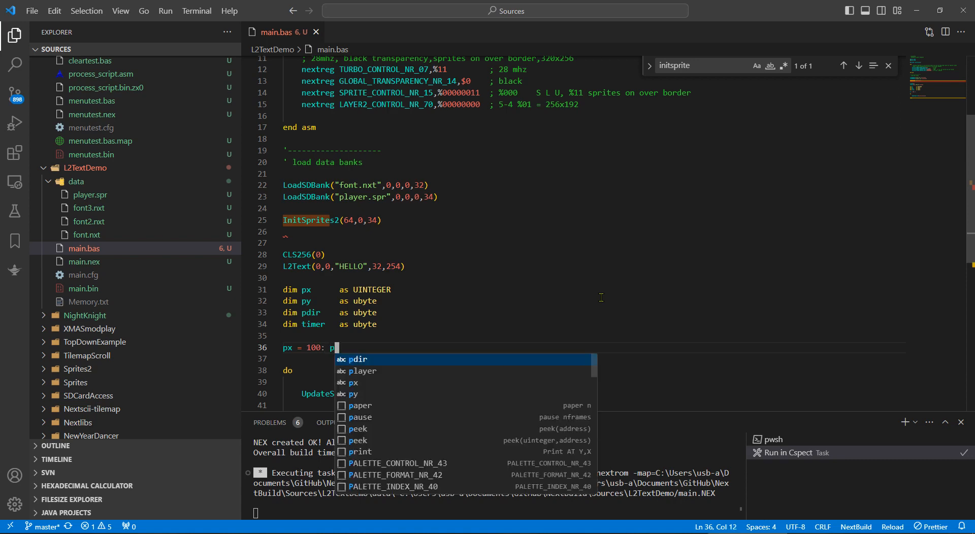
type("y=")
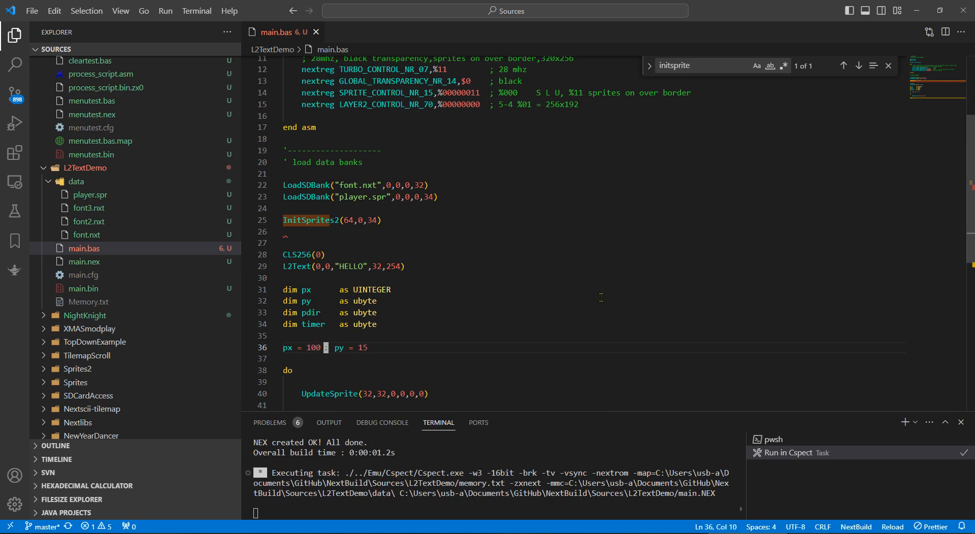
Make UpdateSprite use px,py and give timer the ubyte type
double_click(328, 394)
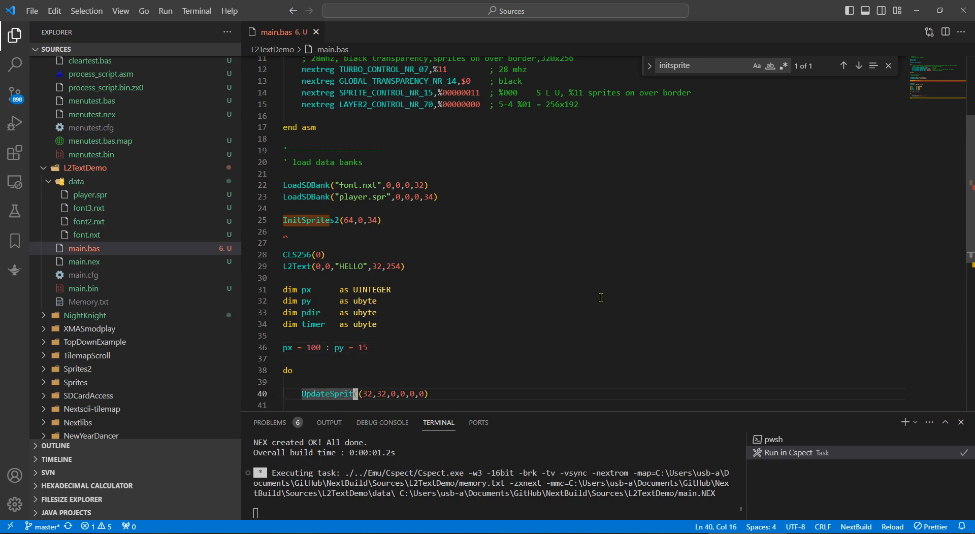
type("px")
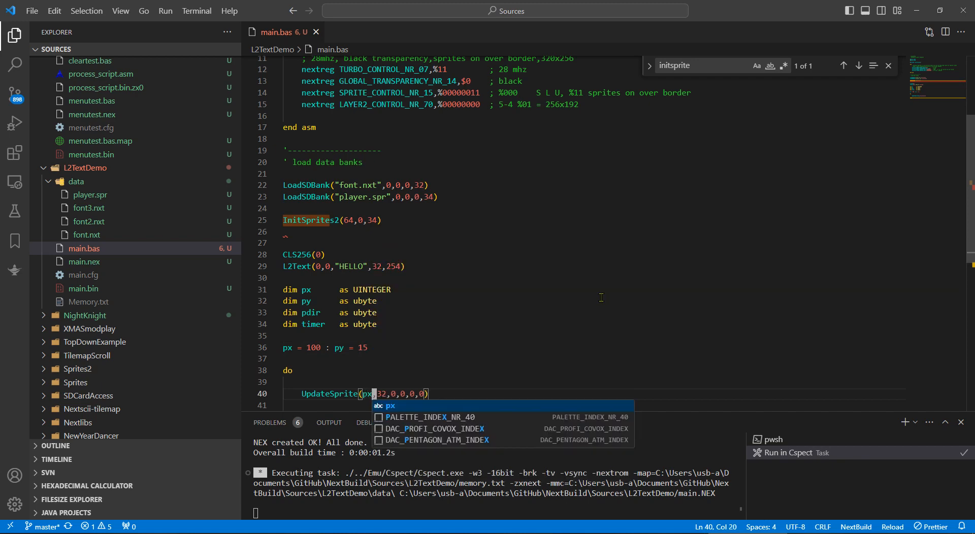
type("py")
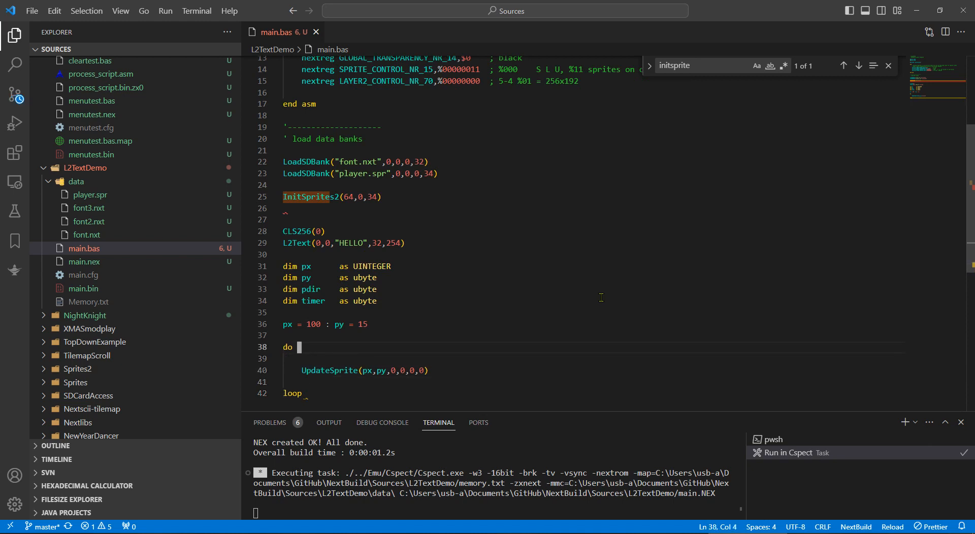
left_click(286, 311)
type("dim frame   as")
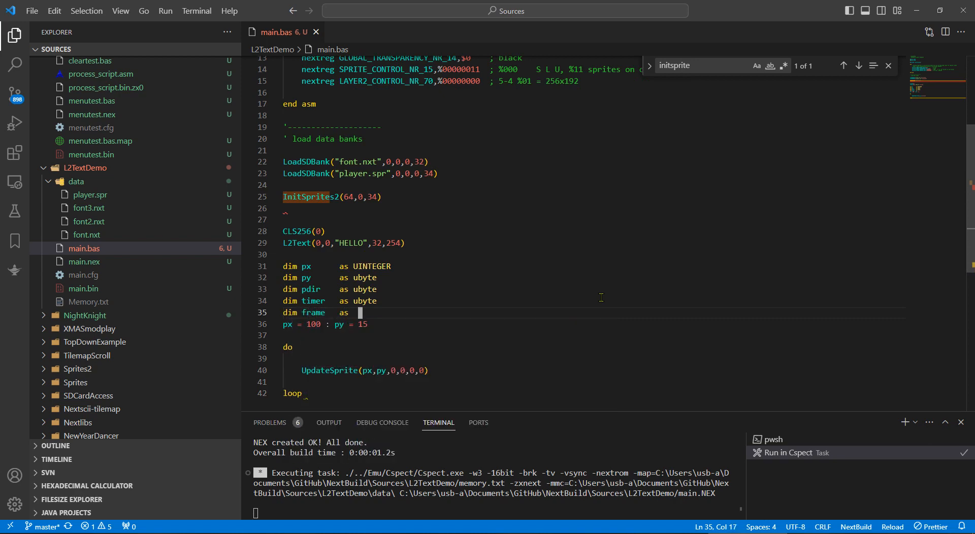
type("ubu")
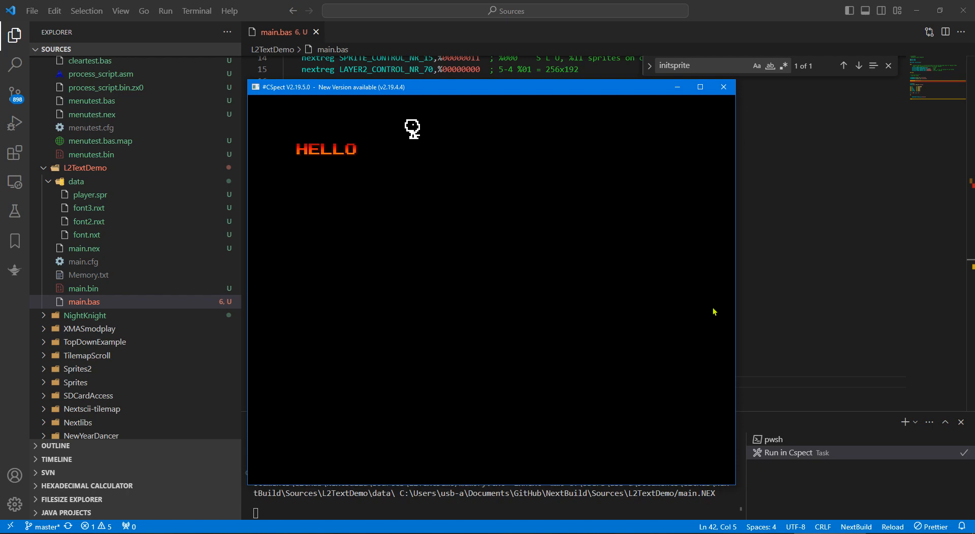
Close CSpect after checking HELLO and the sprite near the top
left_click(723, 87)
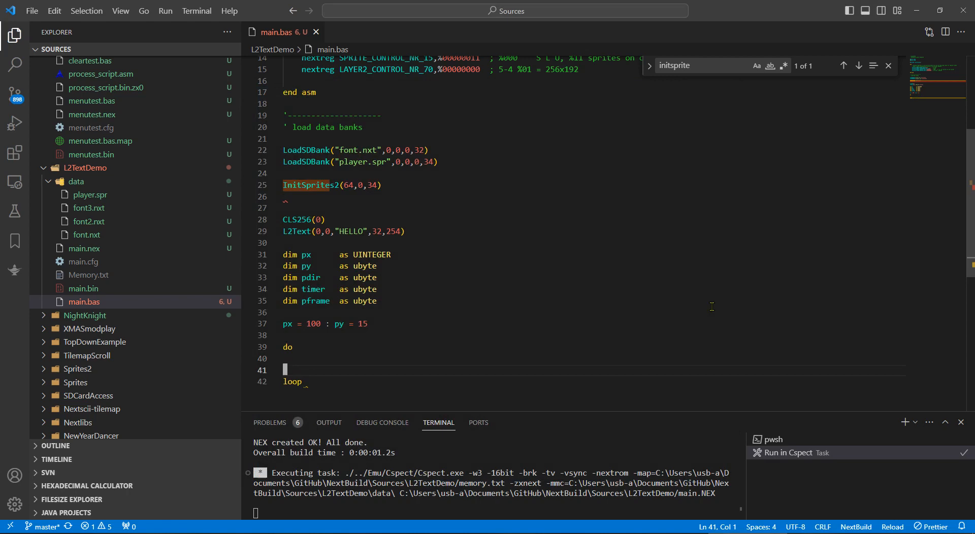
Call UpdatePlayer() in the loop and define sub UpdatePlayer with UpdateSprite(px,py,0,0,0,0)
key("Enter")
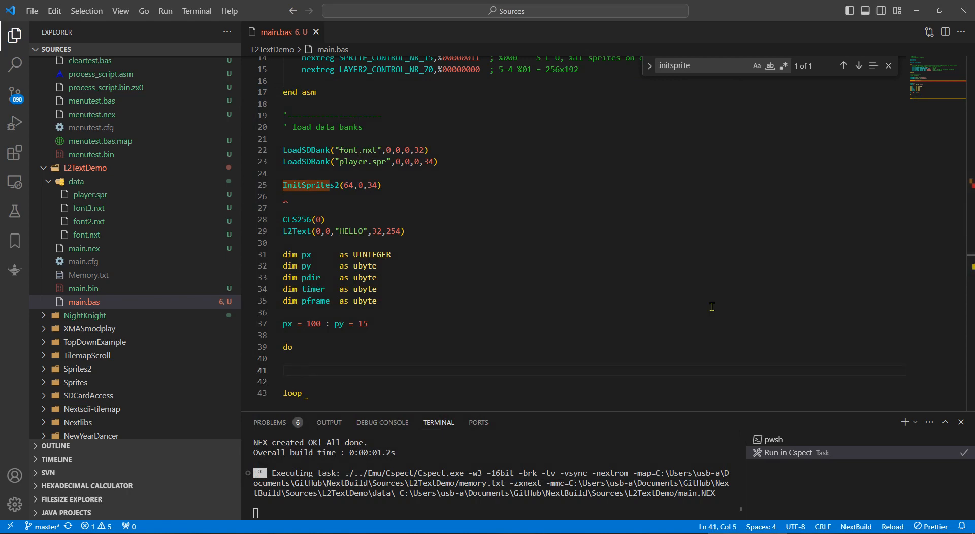
type("UpdateP")
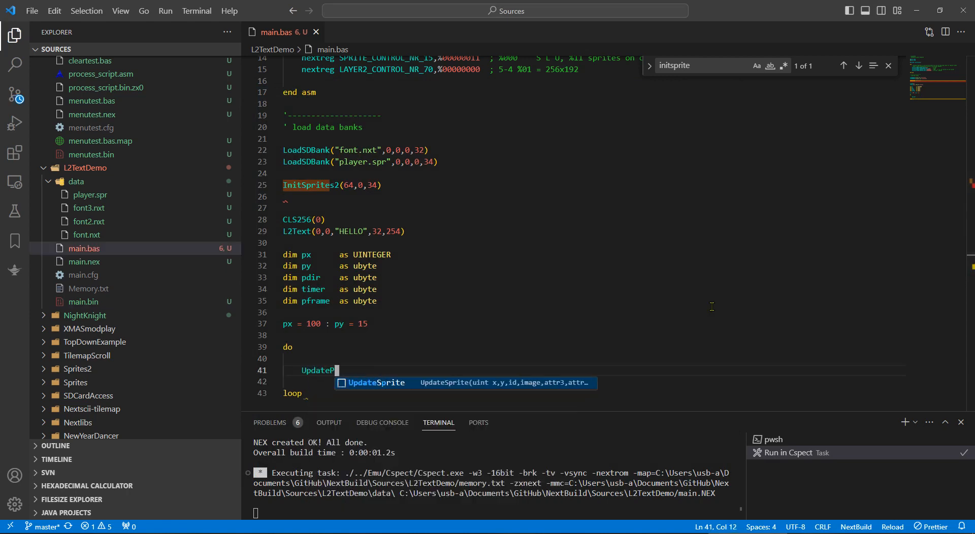
type("layer()")
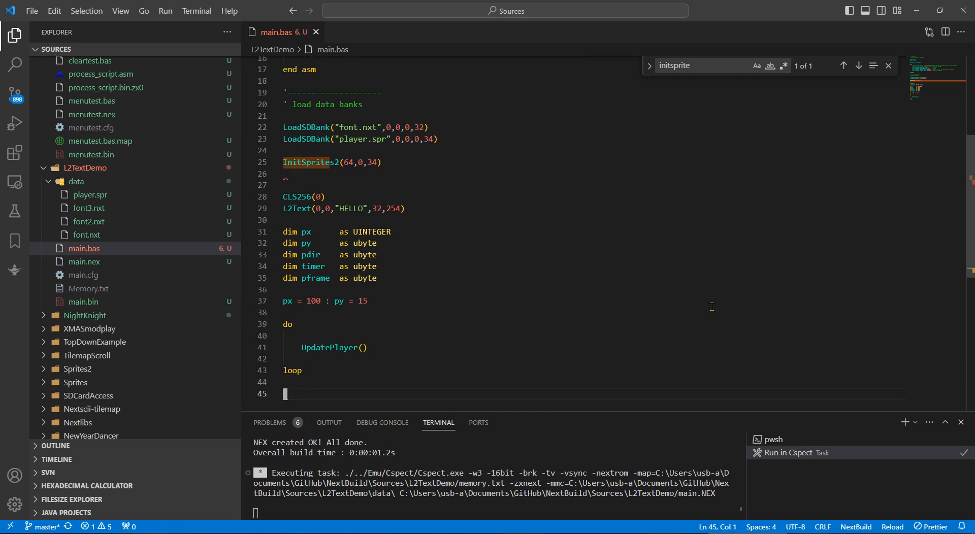
type("sub")
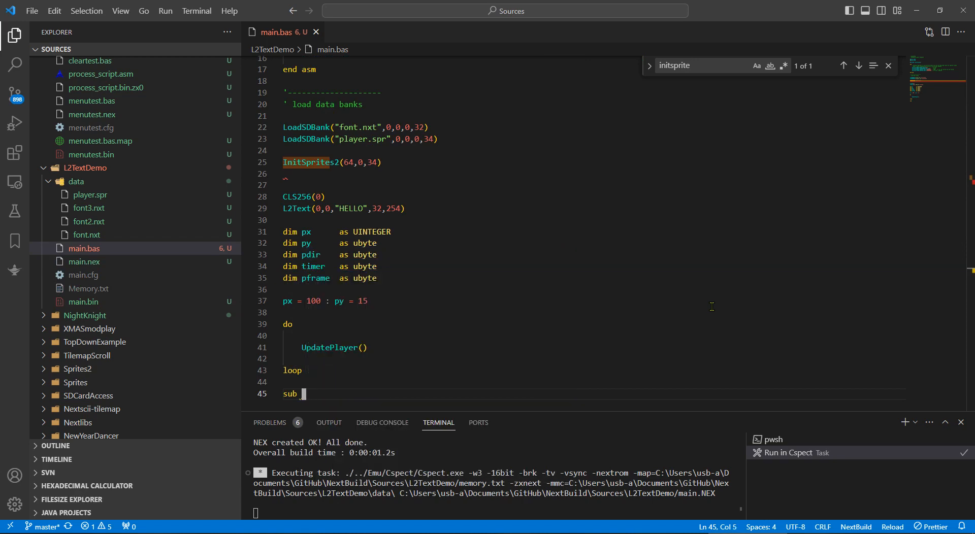
type("UpdatePlayer()")
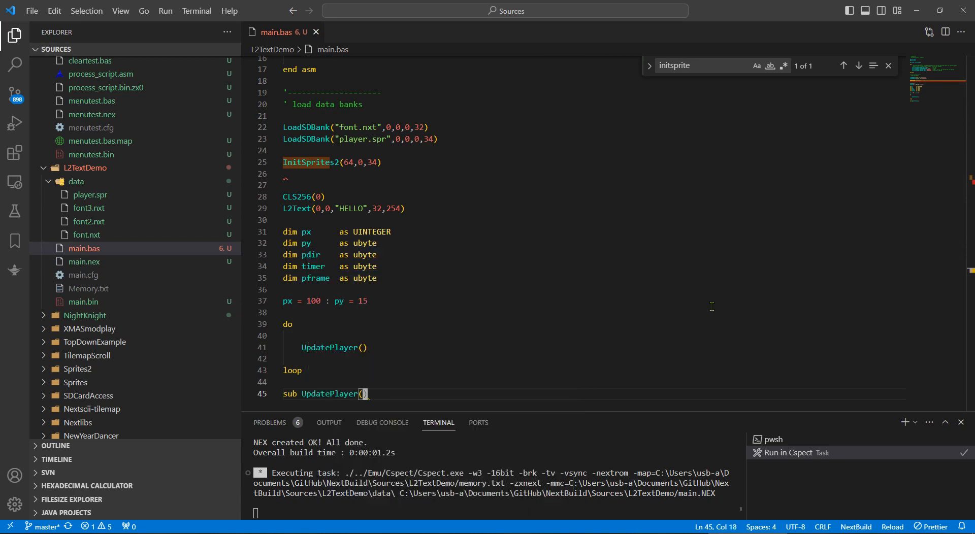
type("end sub")
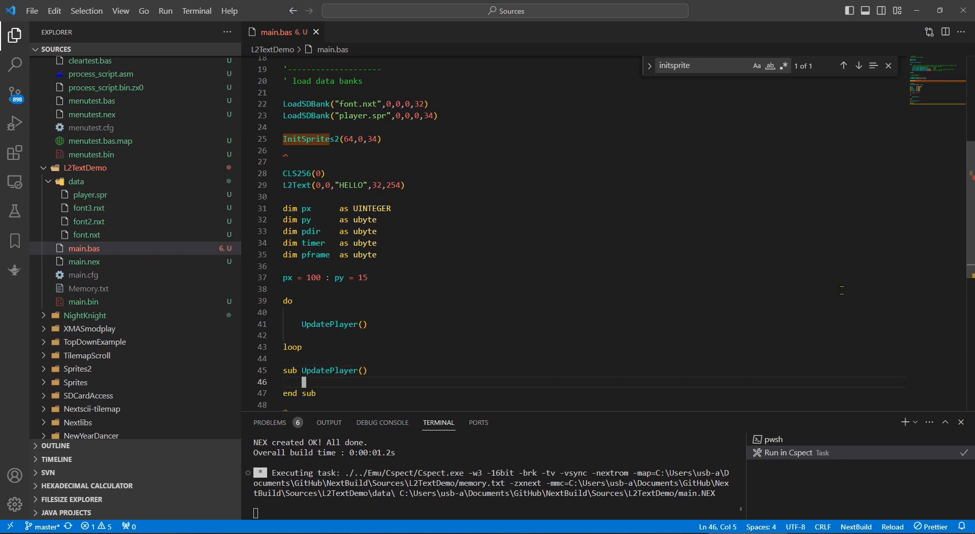
type("UpdateSprite(px,py,0,0,0,0)")
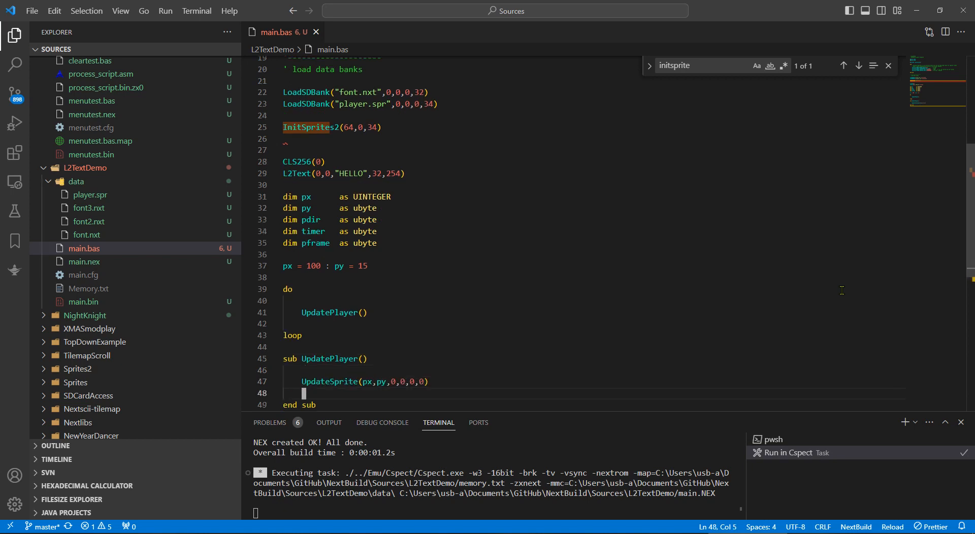
left_click(298, 301)
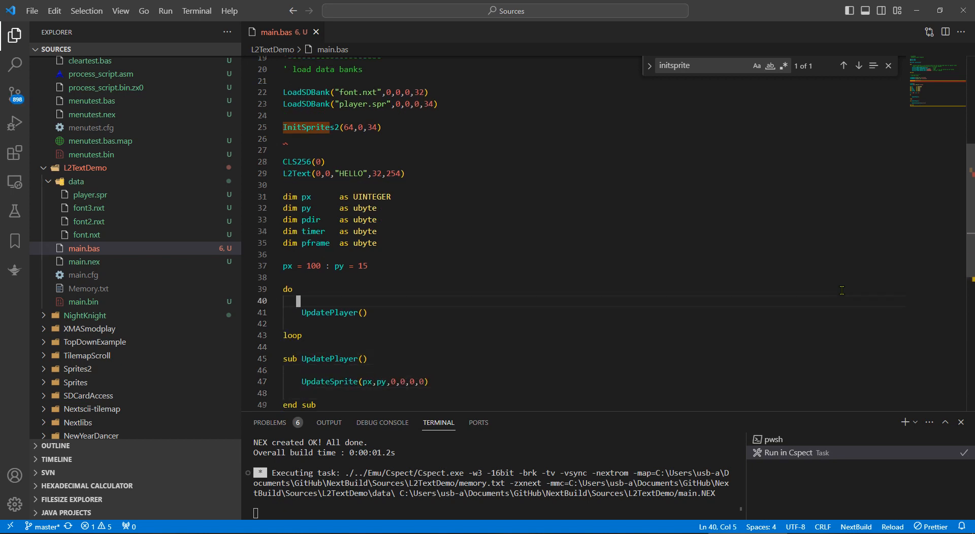
Add WaitRetrace(1) and ReadKeyboard() to the loop and create an empty ReadKeyboard sub
type("Waitrr")
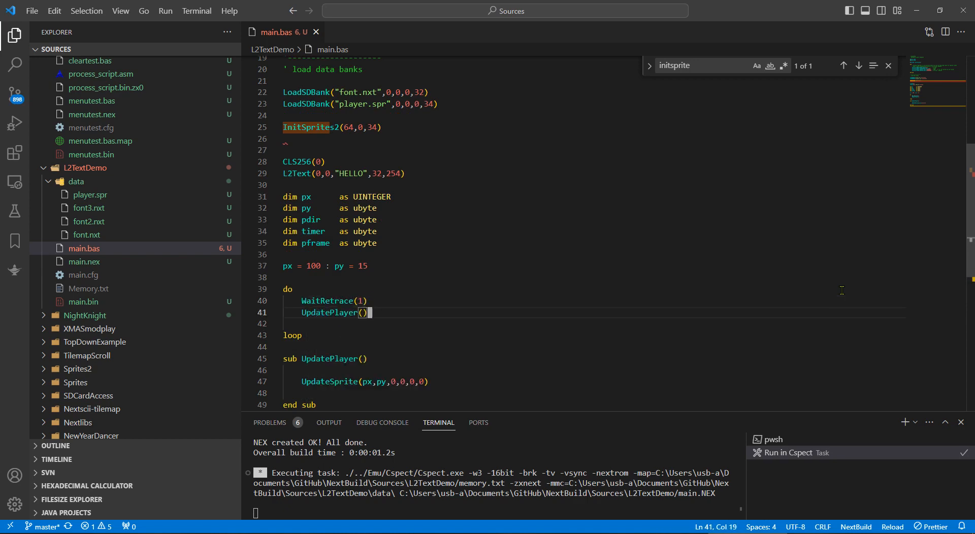
type("Read")
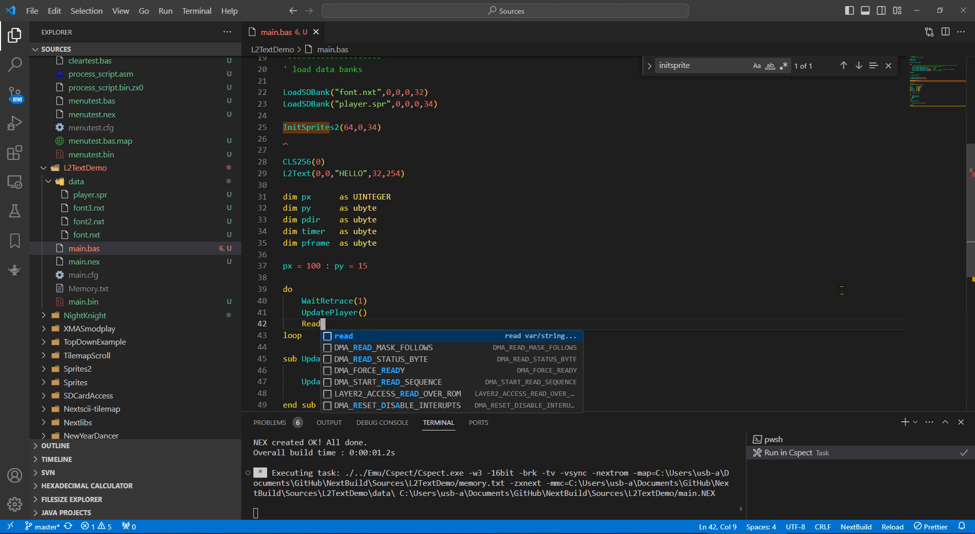
type("Pla")
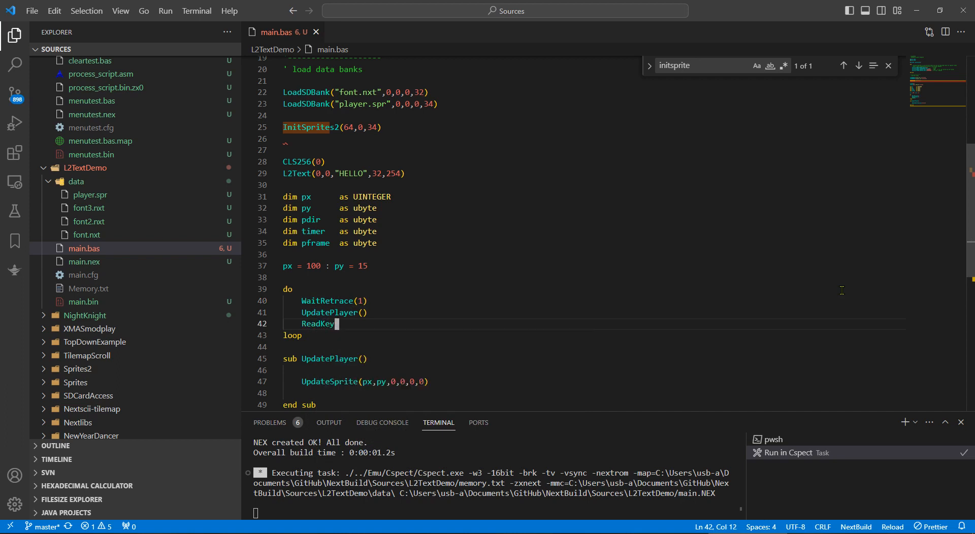
type("board")
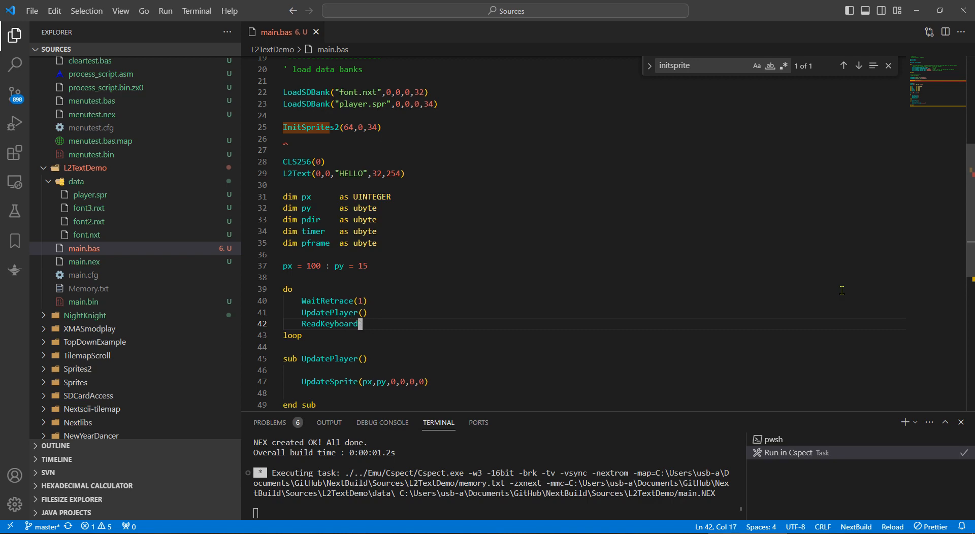
type("()")
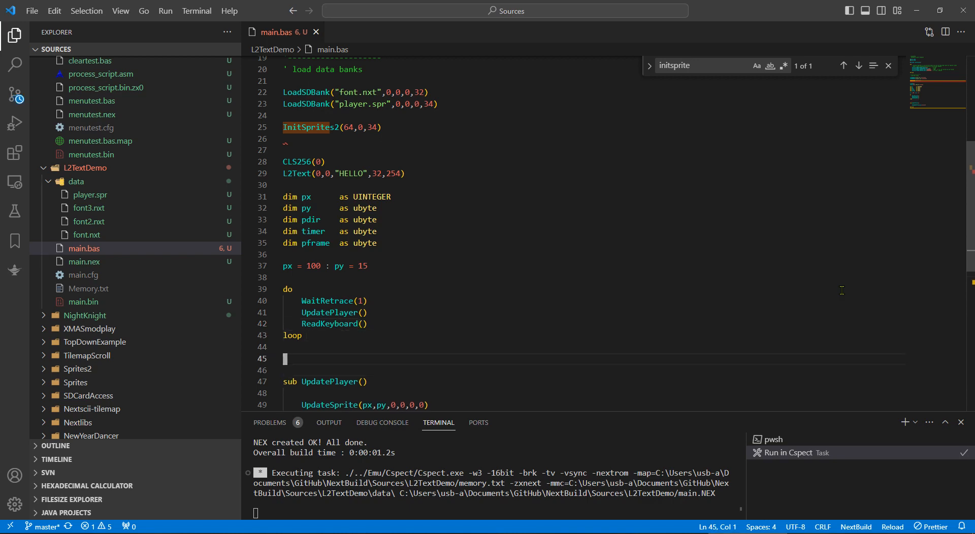
type("sub ReadKeyboard")
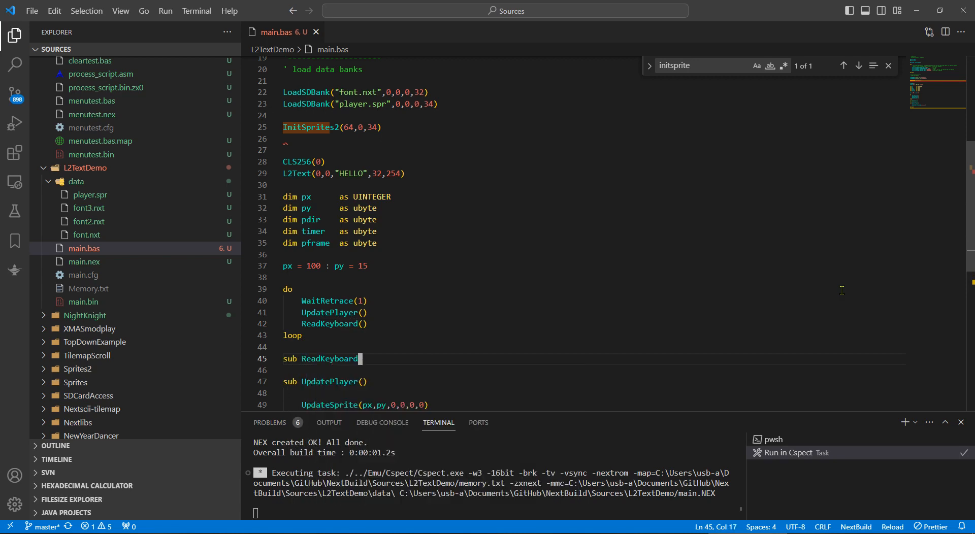
key("Enter")
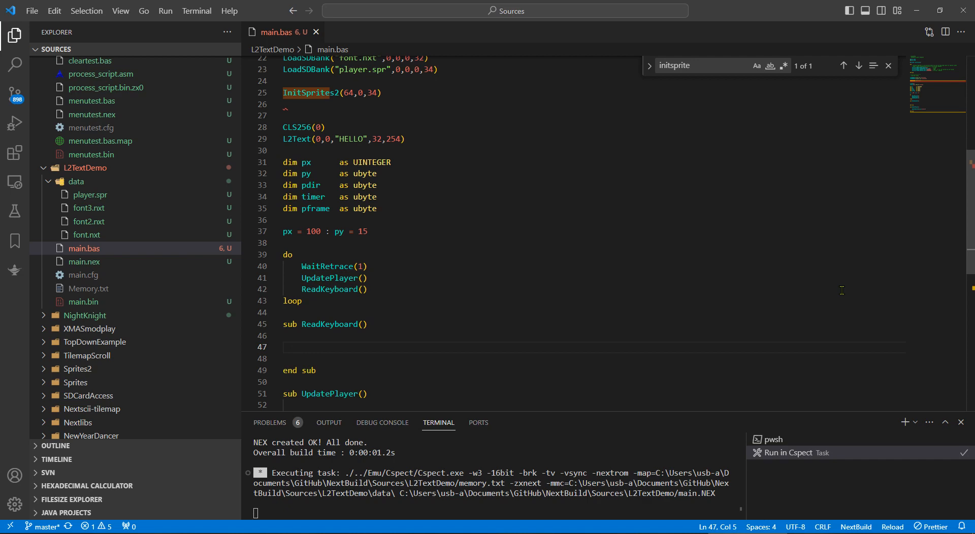
mouse_move(453, 261)
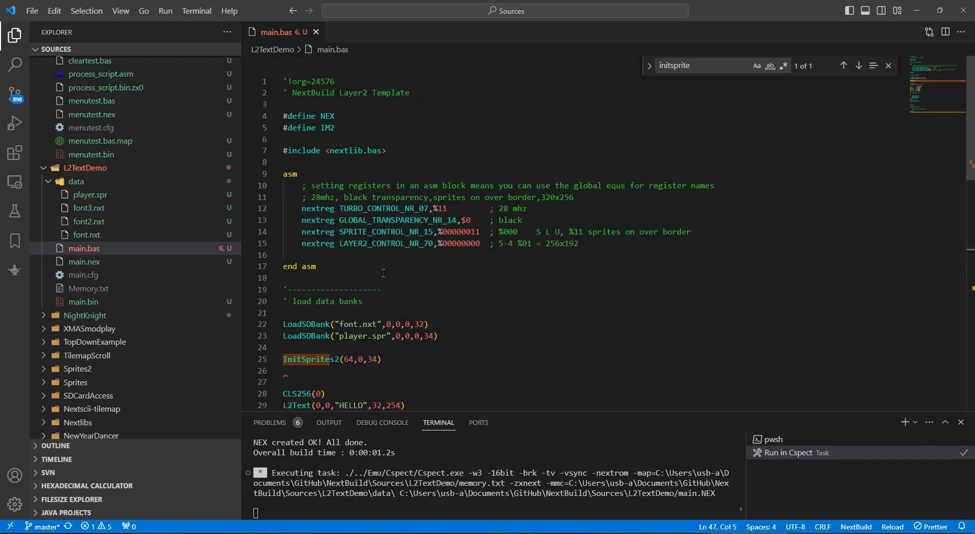
In ReadKeyboard, increase px by 1 when GetKeyScanCode()=KEYP
left_click(284, 163)
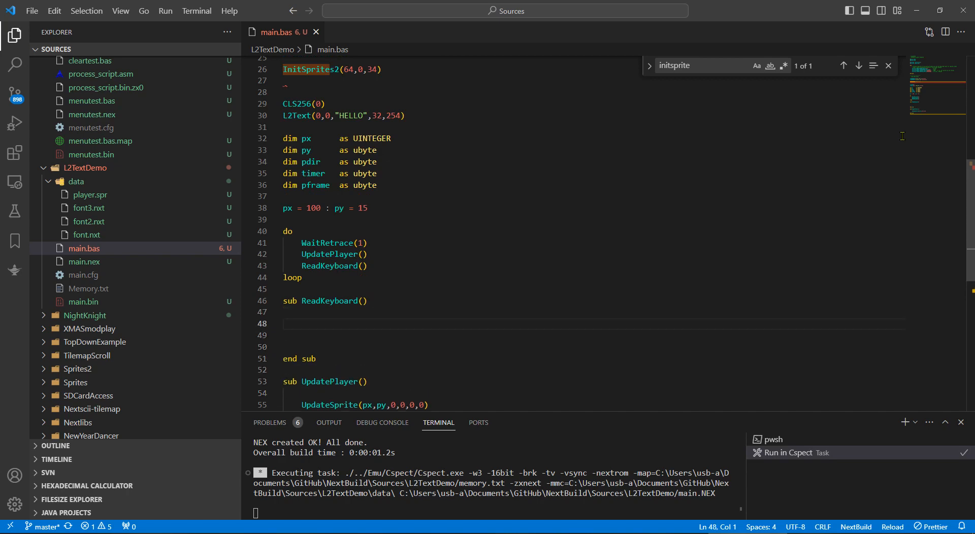
type("if")
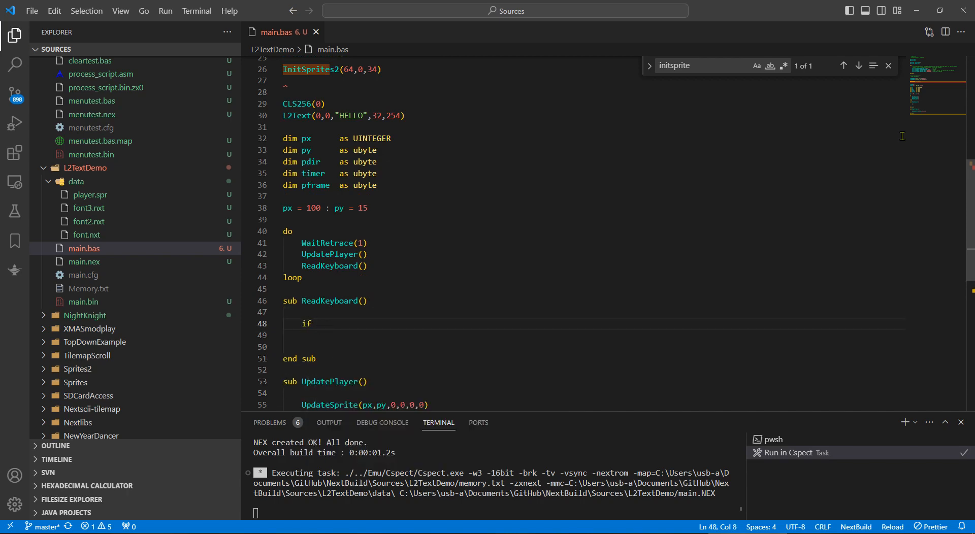
type("GetKeyScanCode()=")
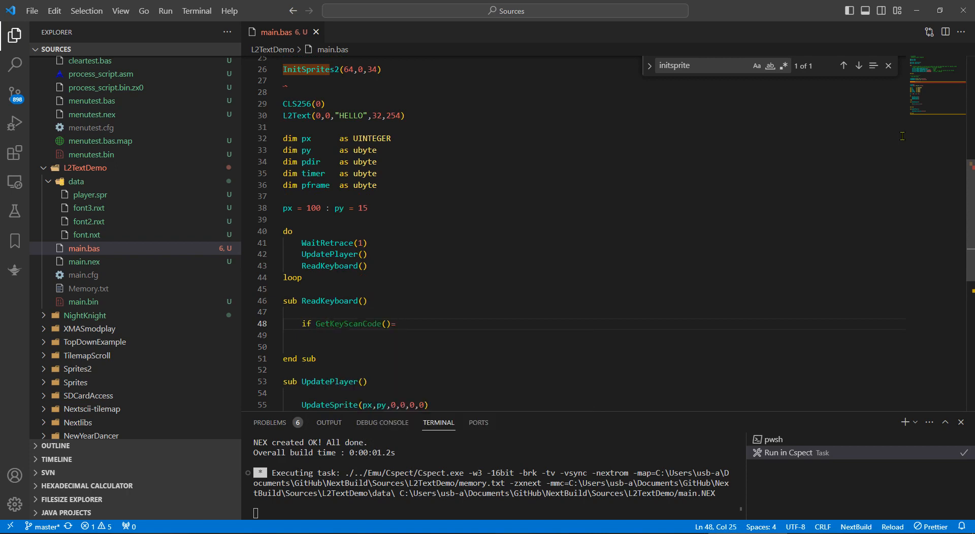
type("KEYP")
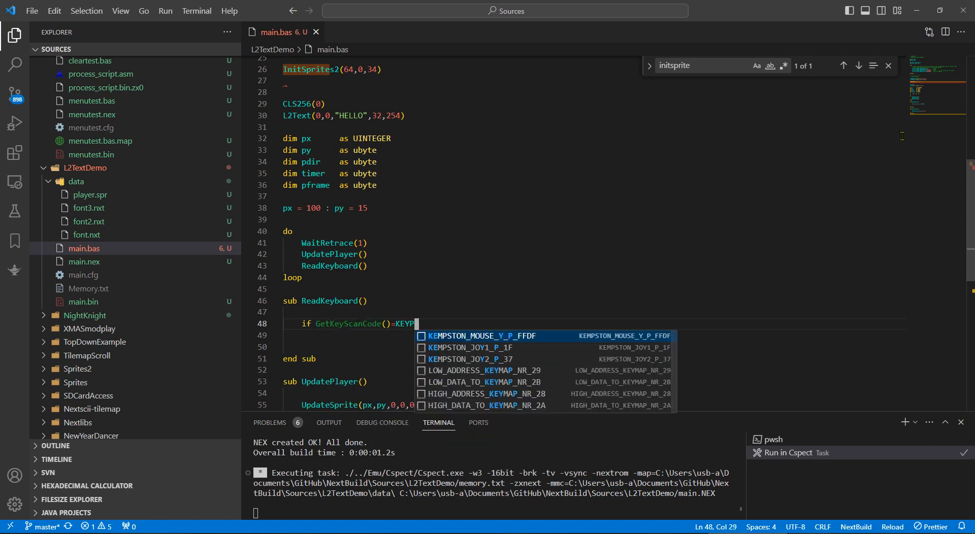
key("Backspace")
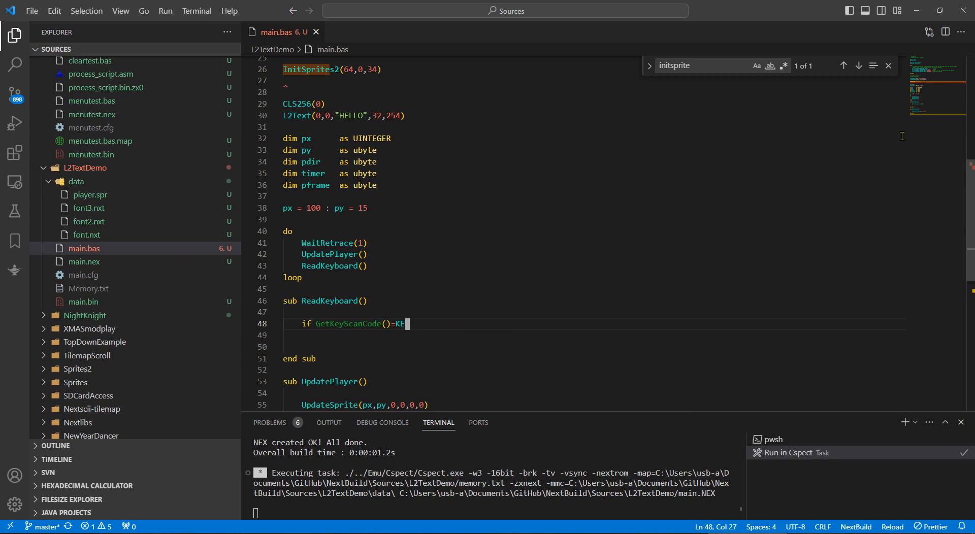
type("YP    ' right")
left_click(590, 335)
type("px")
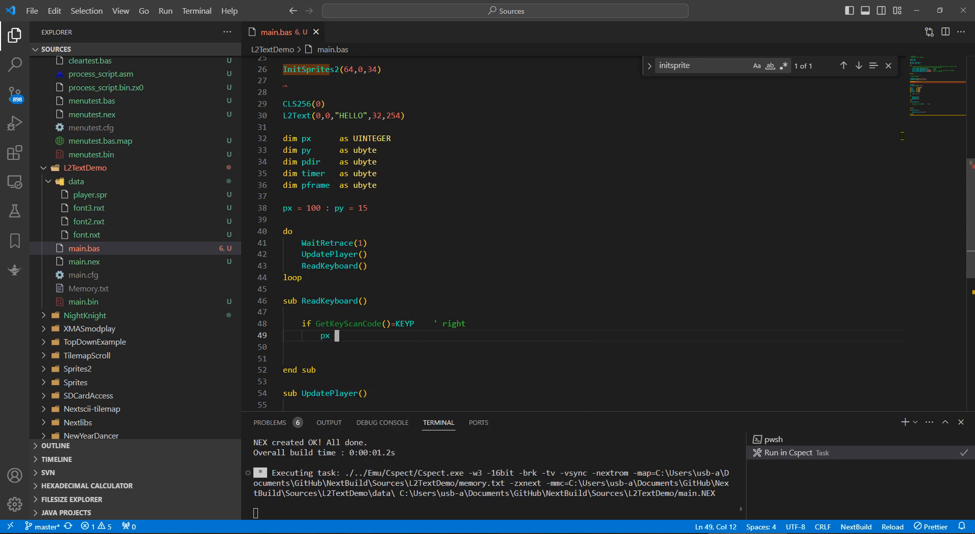
type("= px + 1")
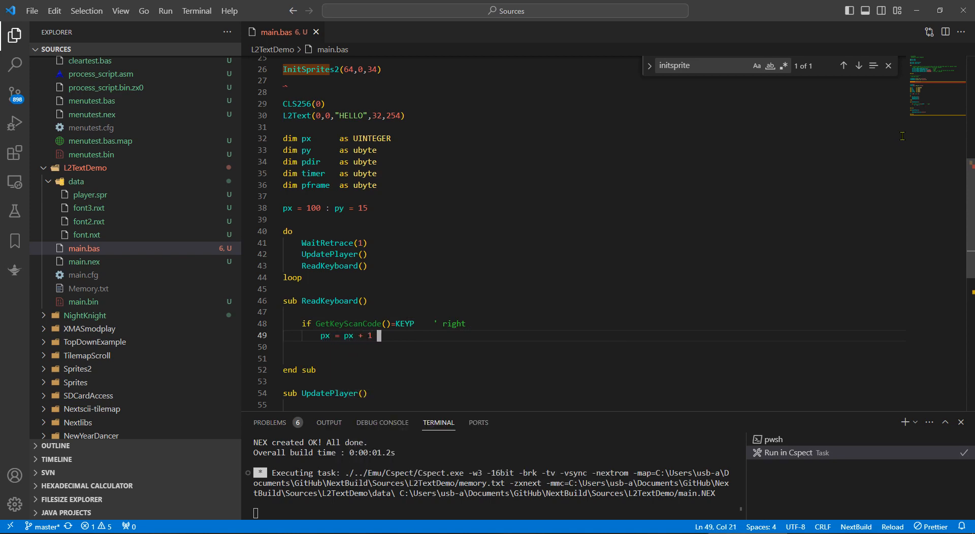
Add the elseif KEYO branch decreasing px (move left) and close with endif
type("elseif")
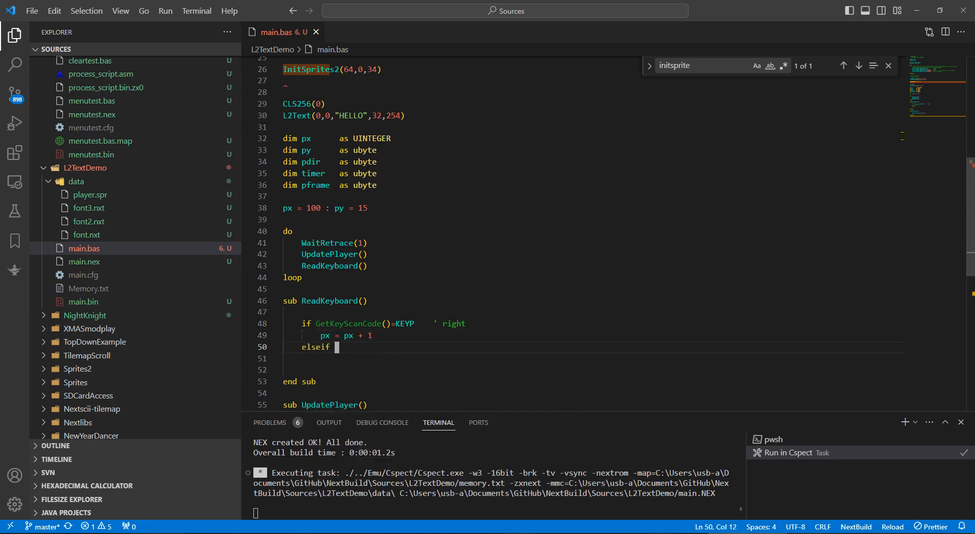
type("GetReg(reg)")
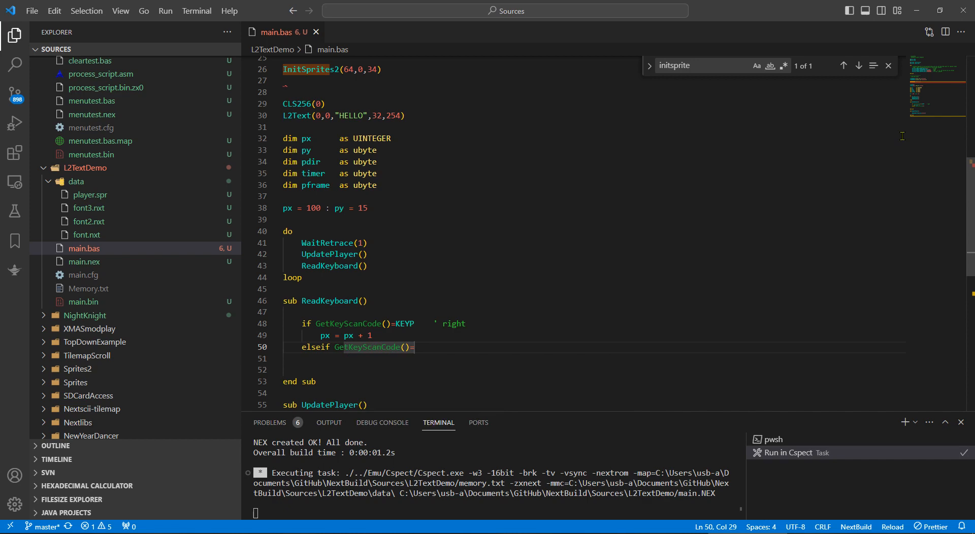
type("KEYO")
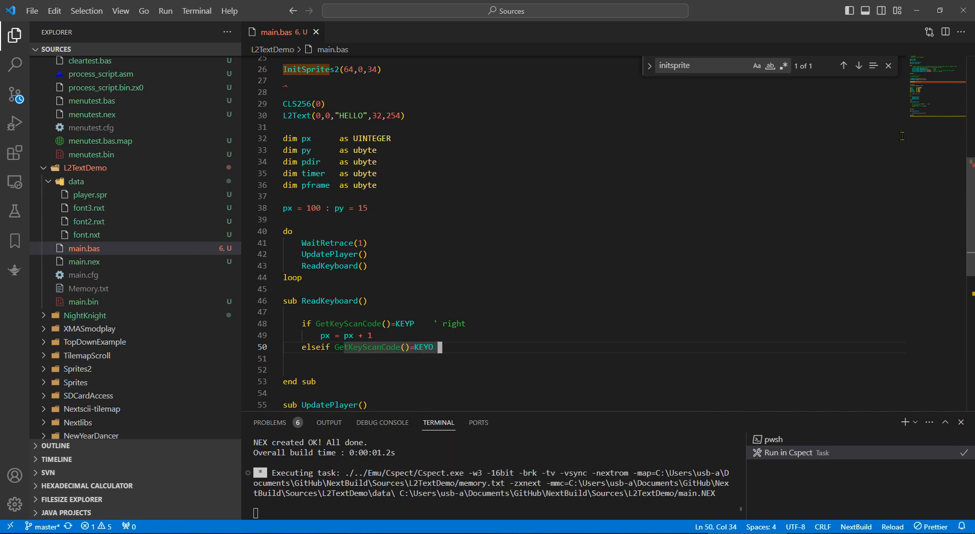
type("' left")
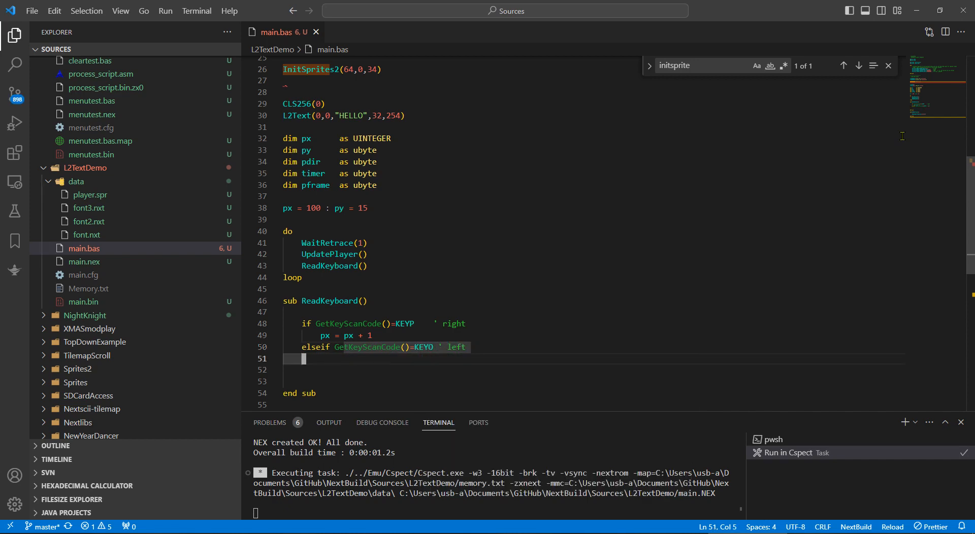
type("px =")
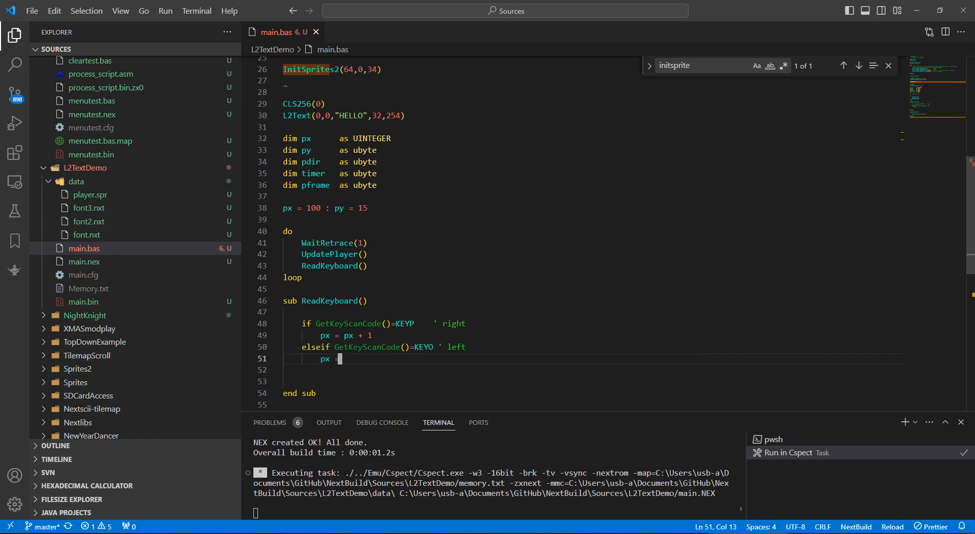
type("px - 1")
left_click(582, 370)
type("e")
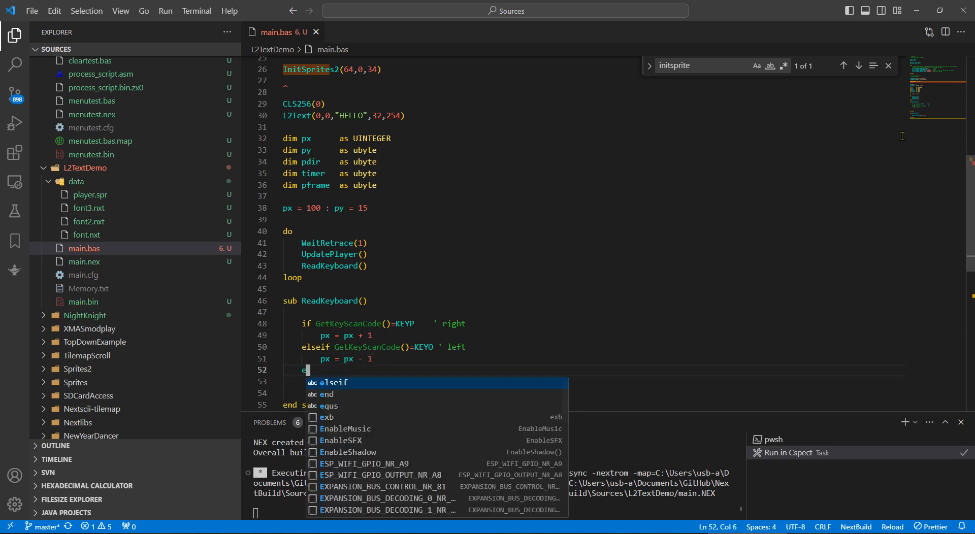
type("ndif")
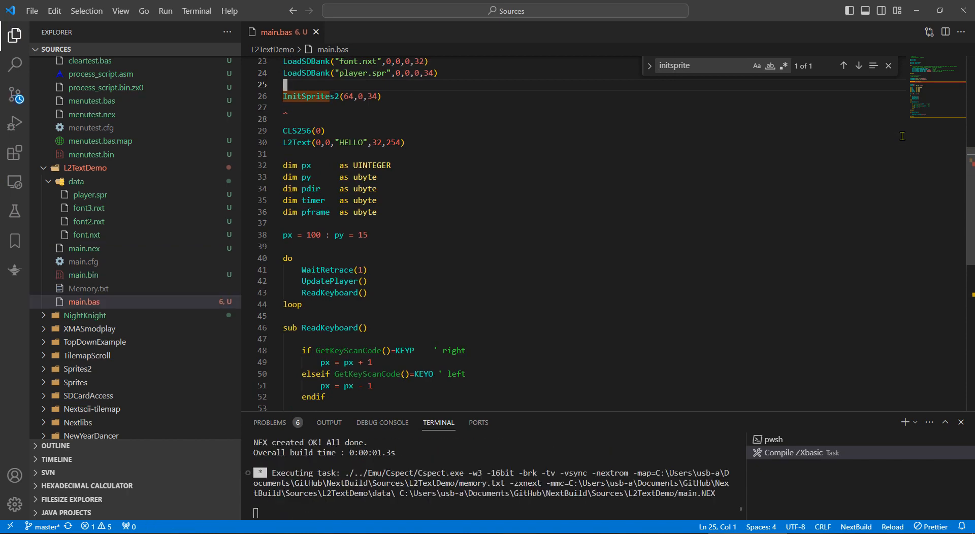
Run the build in CSpect, view the sprite above HELLO, then close the emulator
left_click(787, 453)
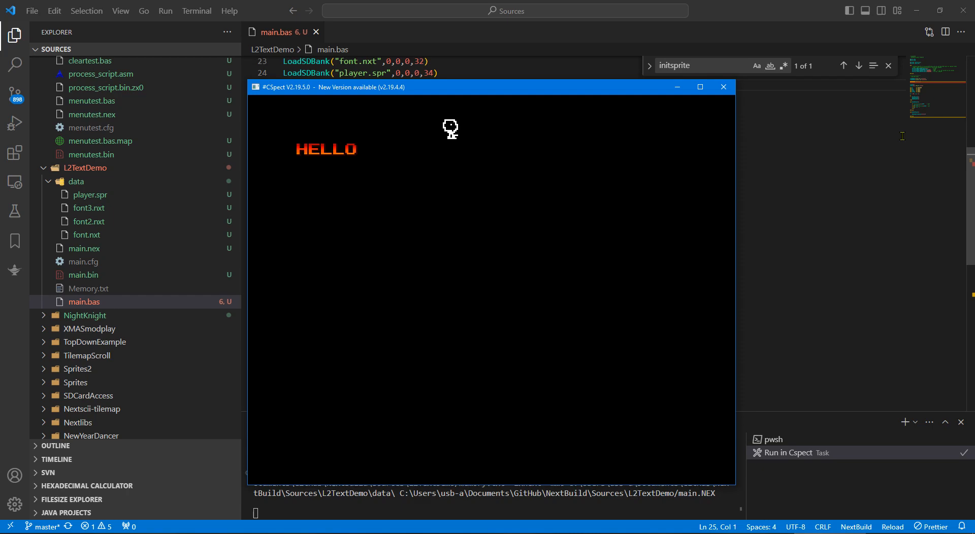
left_click(722, 86)
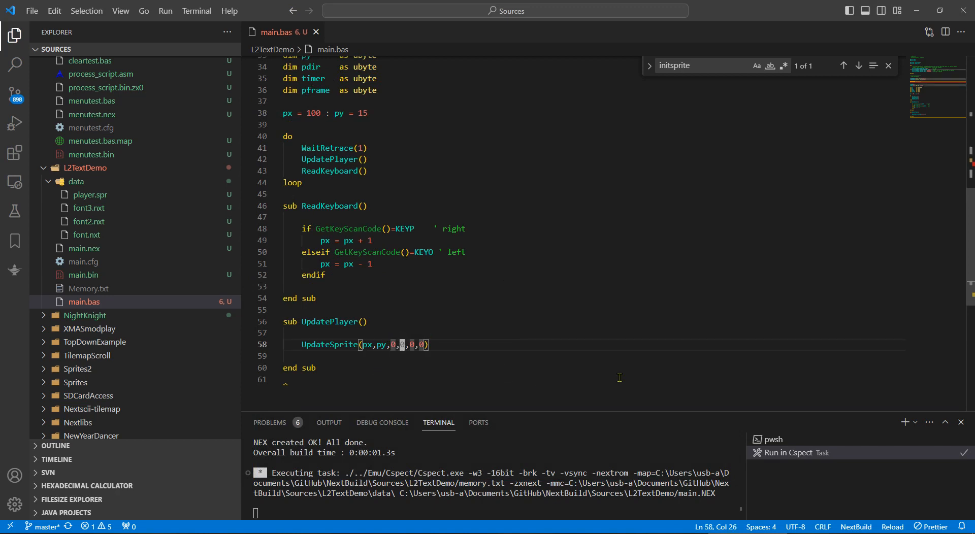
Set pdir 0 in the right branch, 1 in the left, and call UpdateSprite(px,py,0,frame,pdir<<3,0)
type("frame")
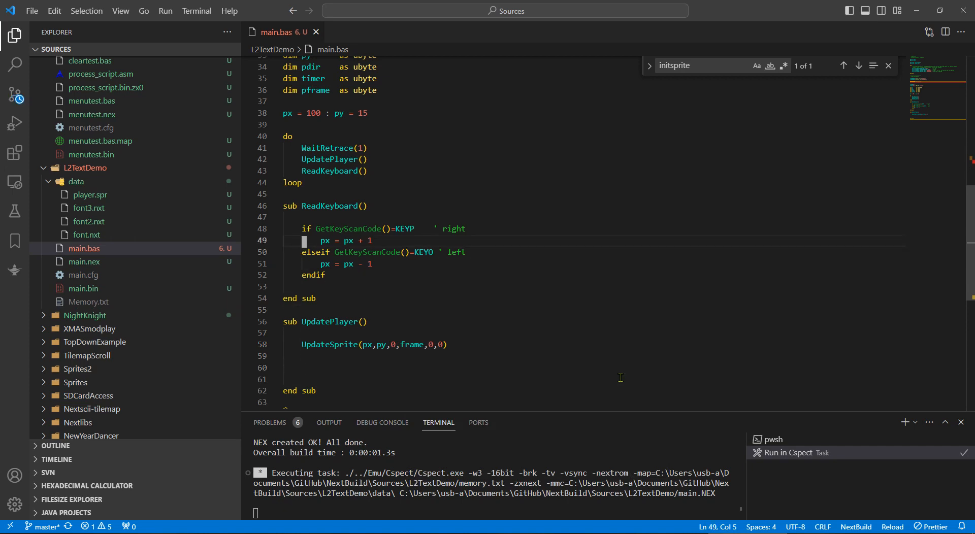
key("enter")
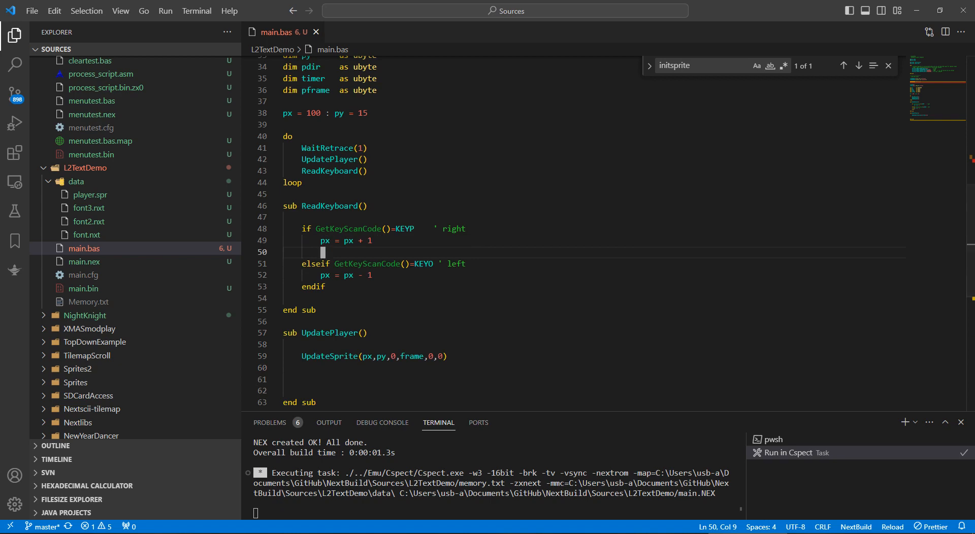
type("pdir = 0")
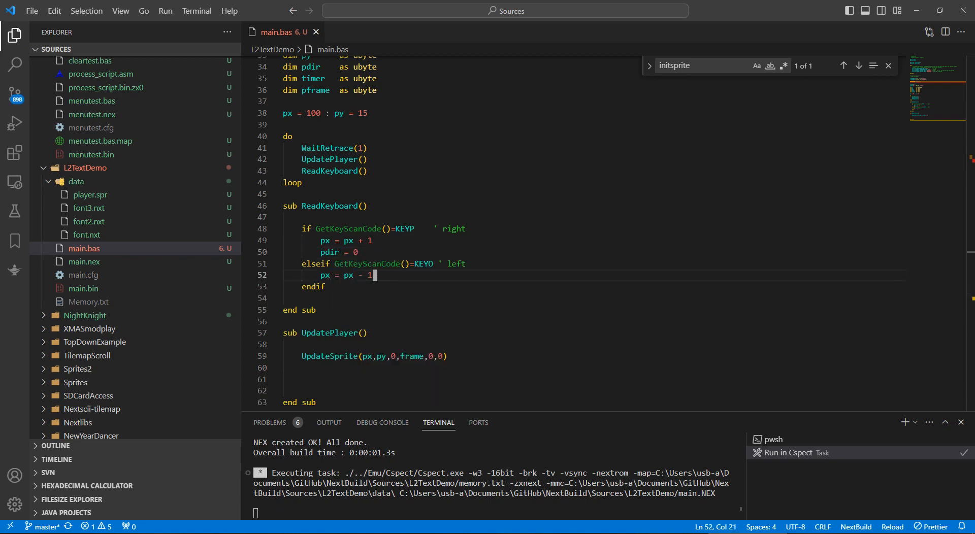
type("pdir = 1")
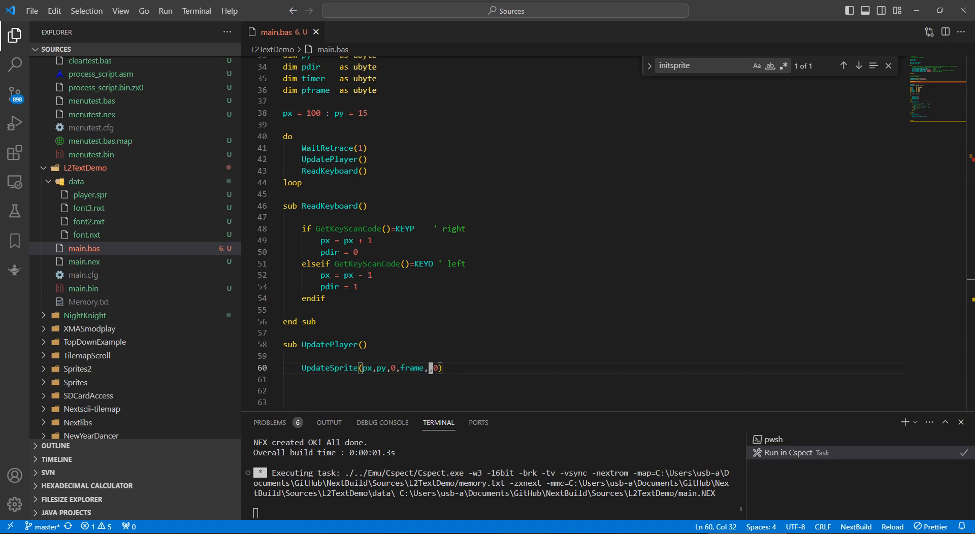
type("pdir")
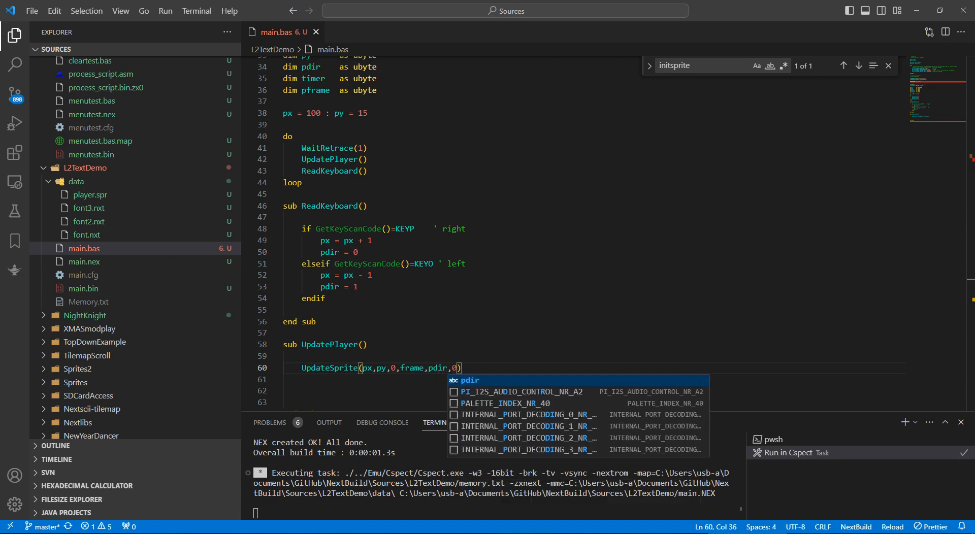
type("<<3")
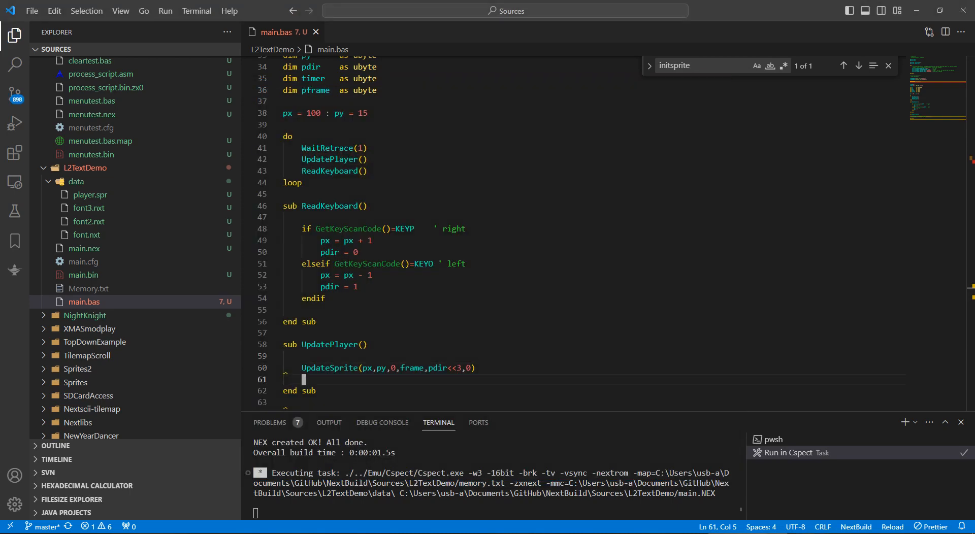
type("if timer =")
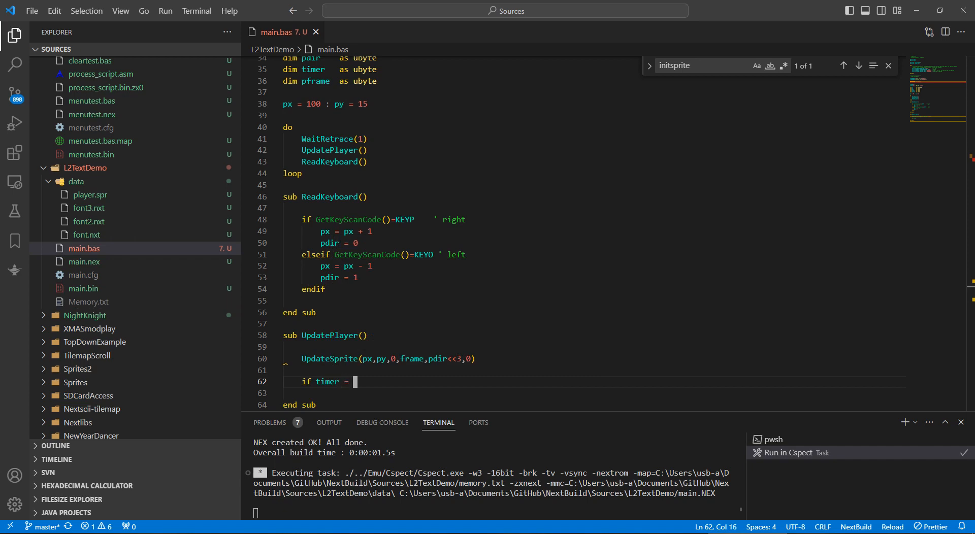
Write the timer block: reset timer to 30, advance frame wrapping at 4, else decrement timer
type("0")
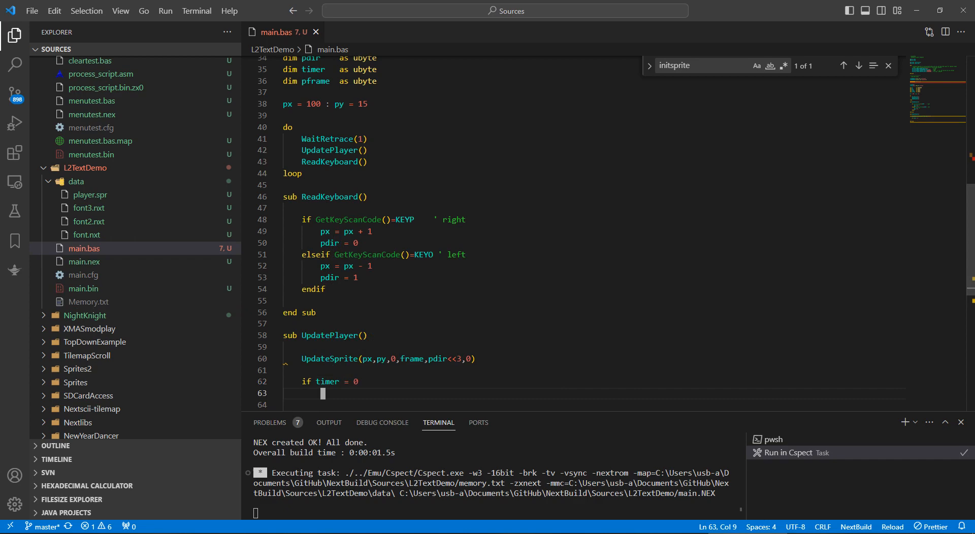
type("timer = 30")
left_click(594, 404)
type("frame = fram")
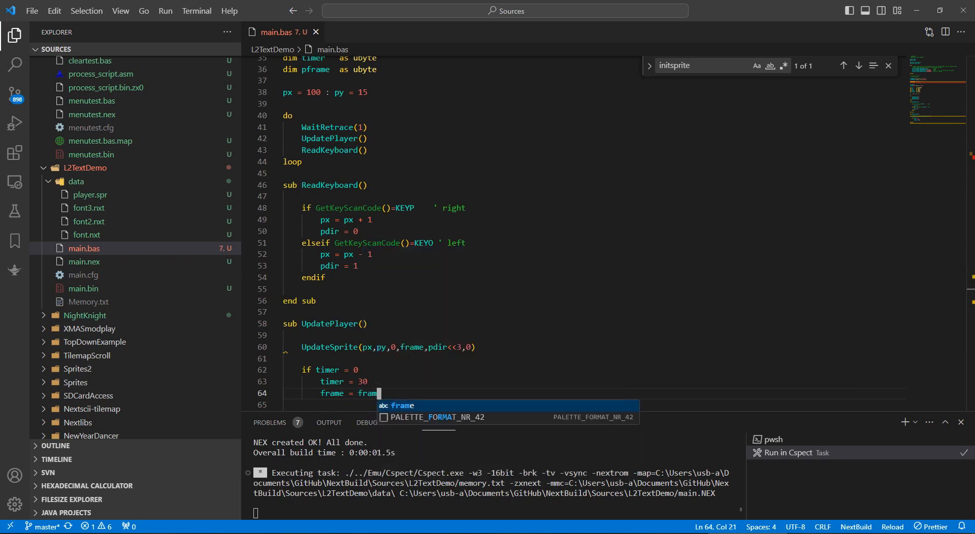
type("if frame = 4")
type("freane")
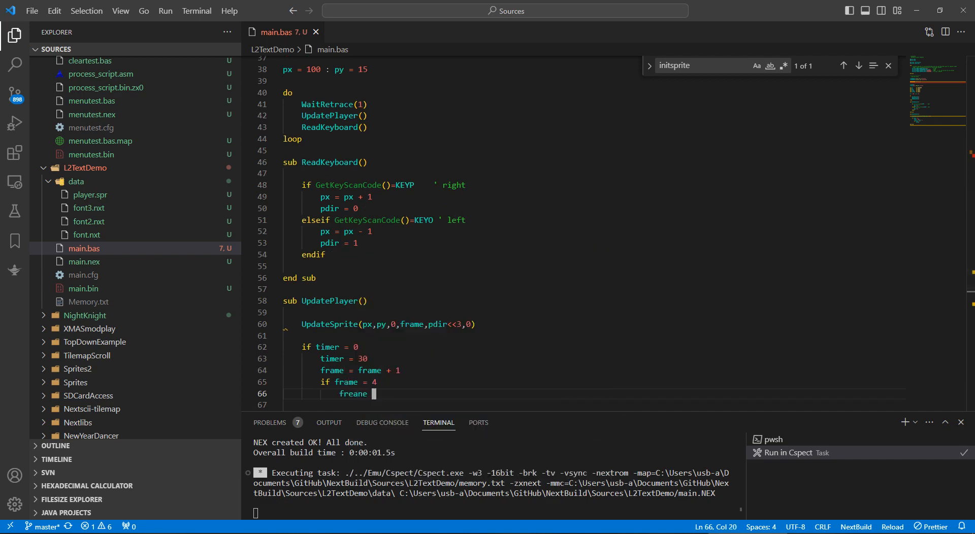
key("Backspace")
type("ame = 0")
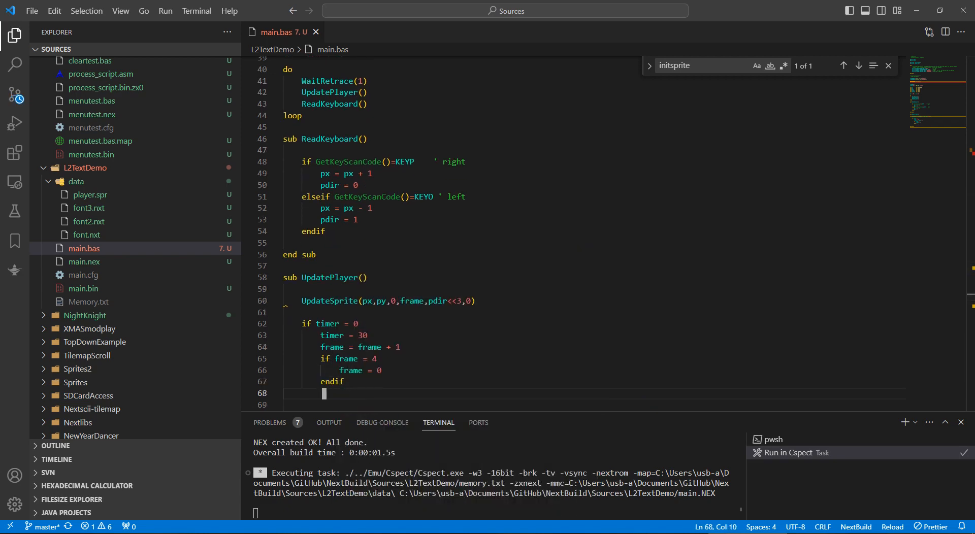
type("else")
type("enfi")
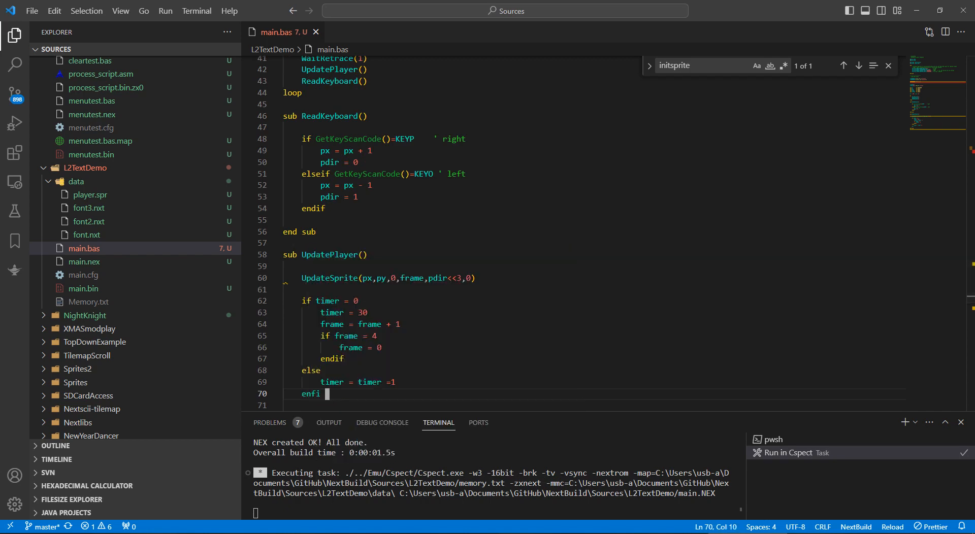
type("di")
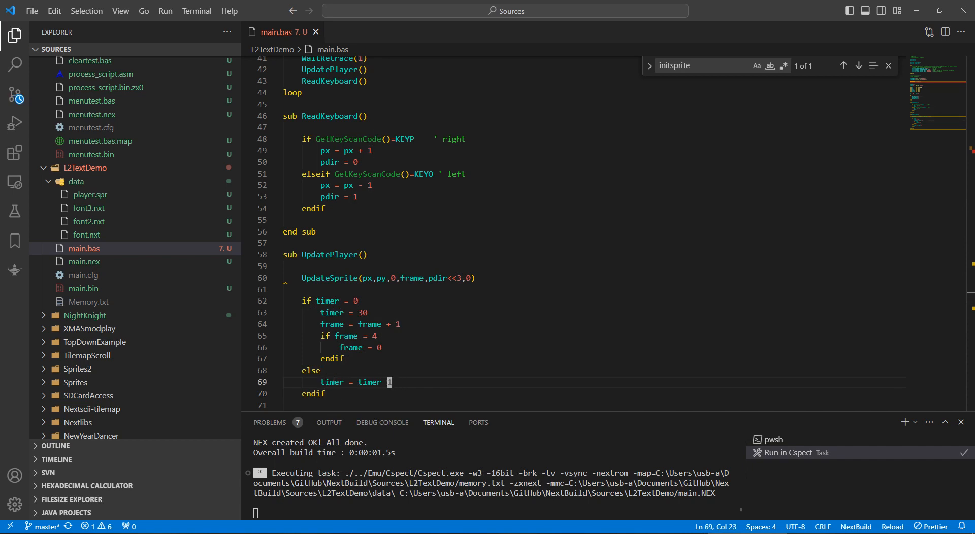
type("- 1")
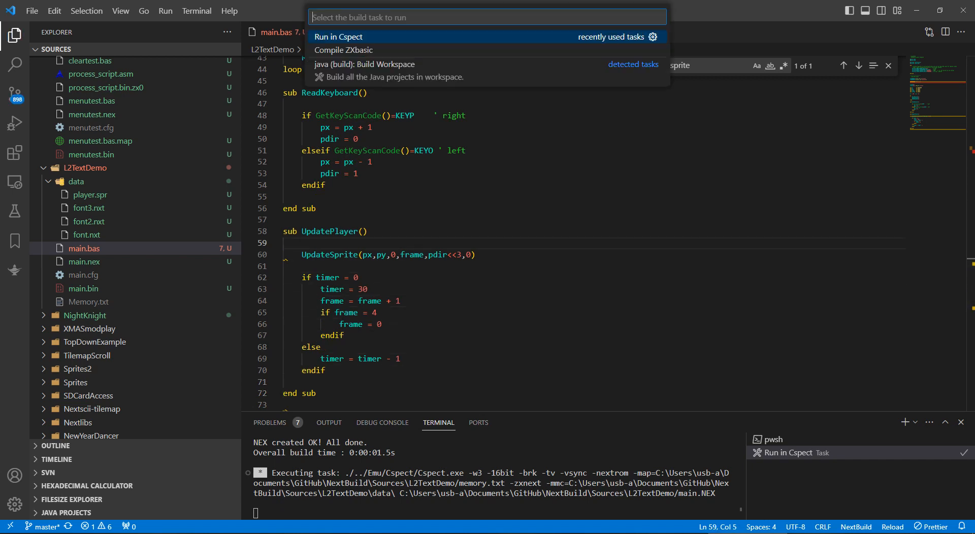
Run the 'Run in Cspect' build task, then rename the frame variable to pframe
left_click(344, 49)
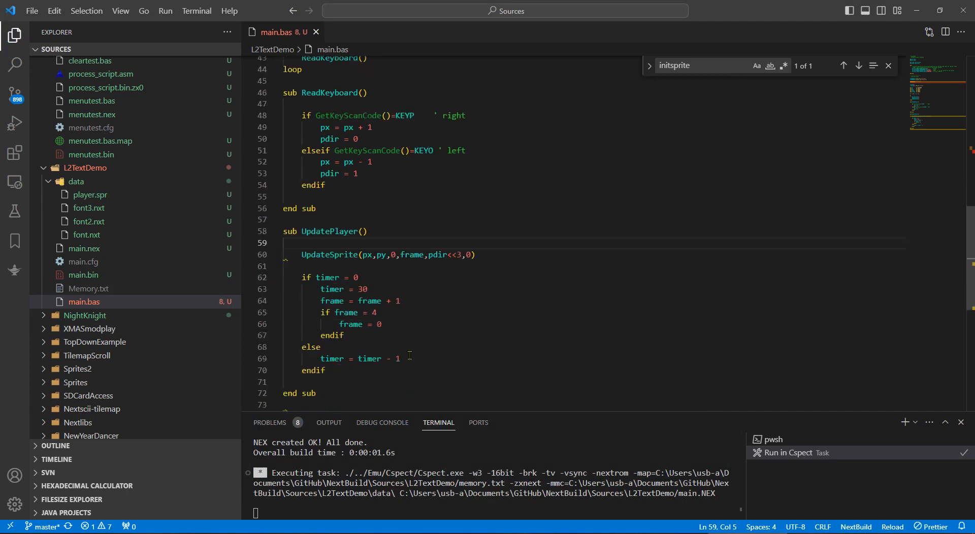
scroll("down", 3)
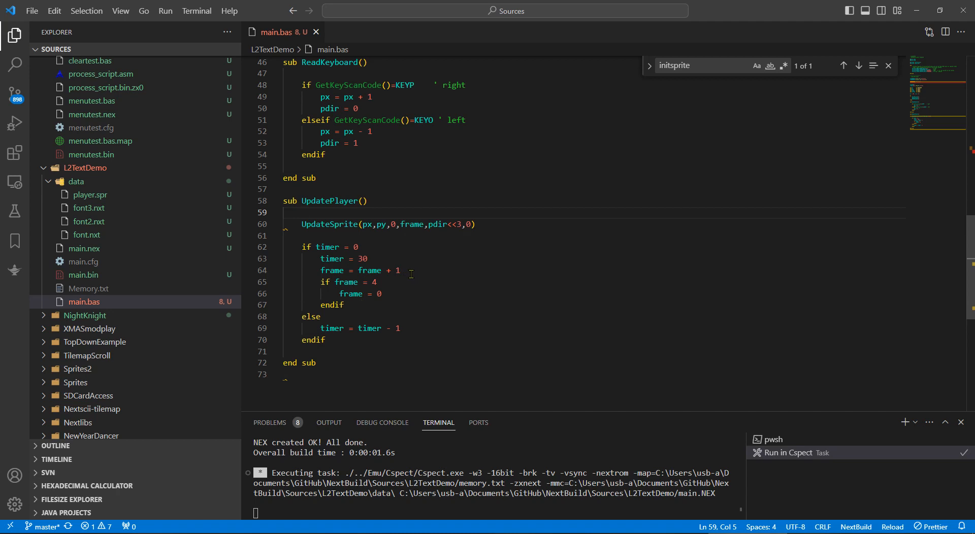
mouse_move(434, 225)
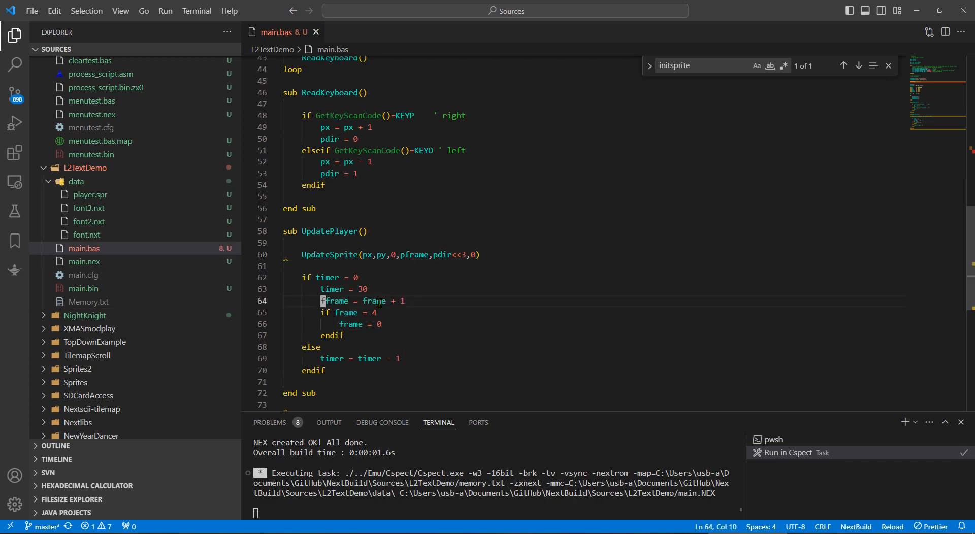
type("p")
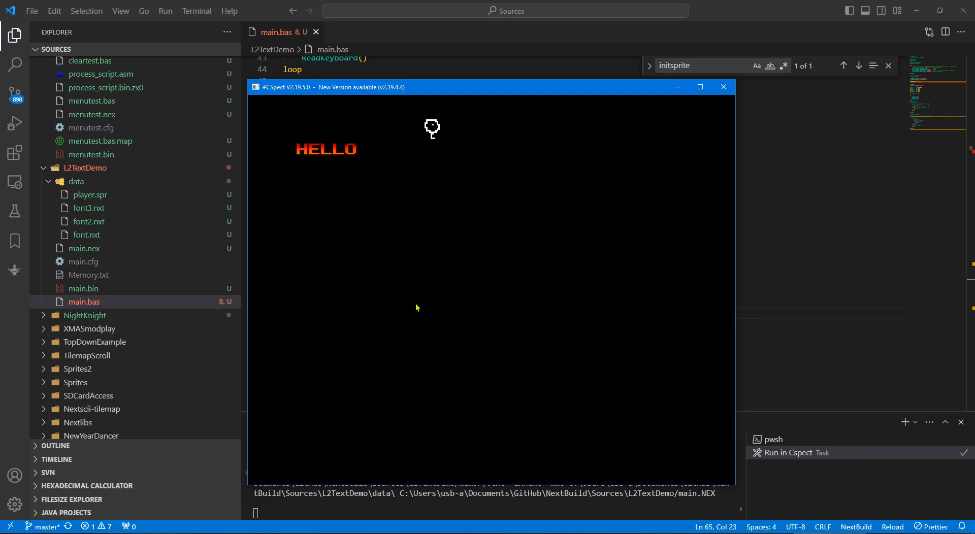
Focus the CSpect window to watch HELLO and the animated player sprite
left_click(723, 86)
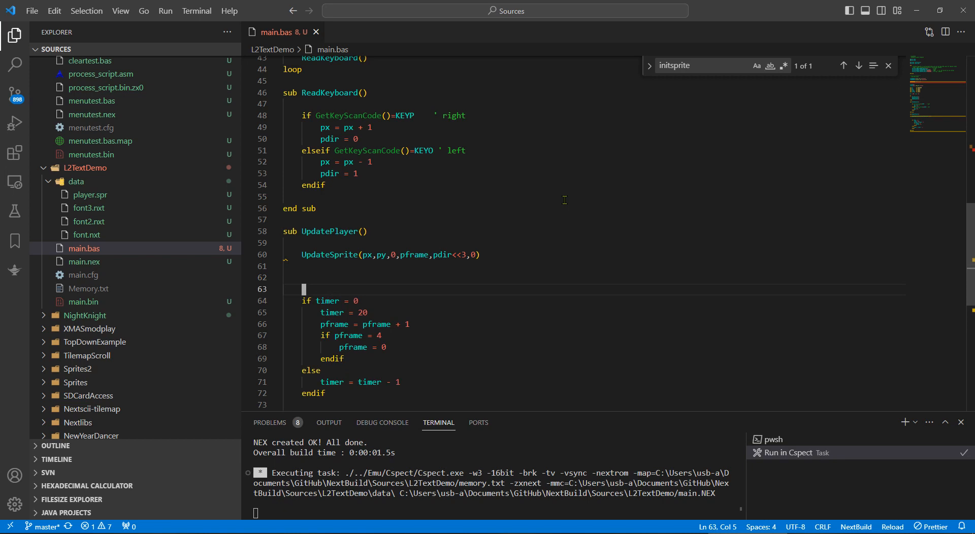
Add an 'if ftimer = 0 / ftimer = 5' block and move the pframe increment and wrap lines into it
type("if")
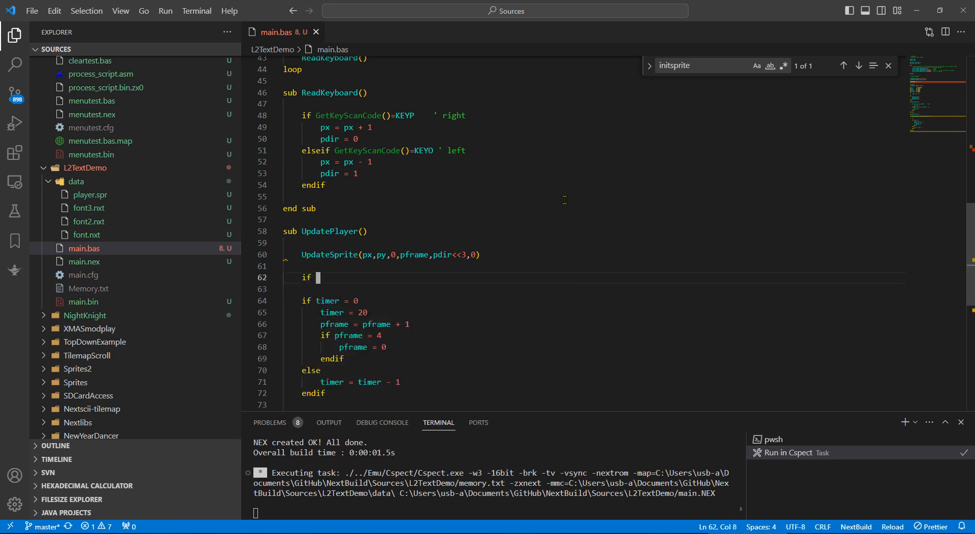
type("ftimer = 0")
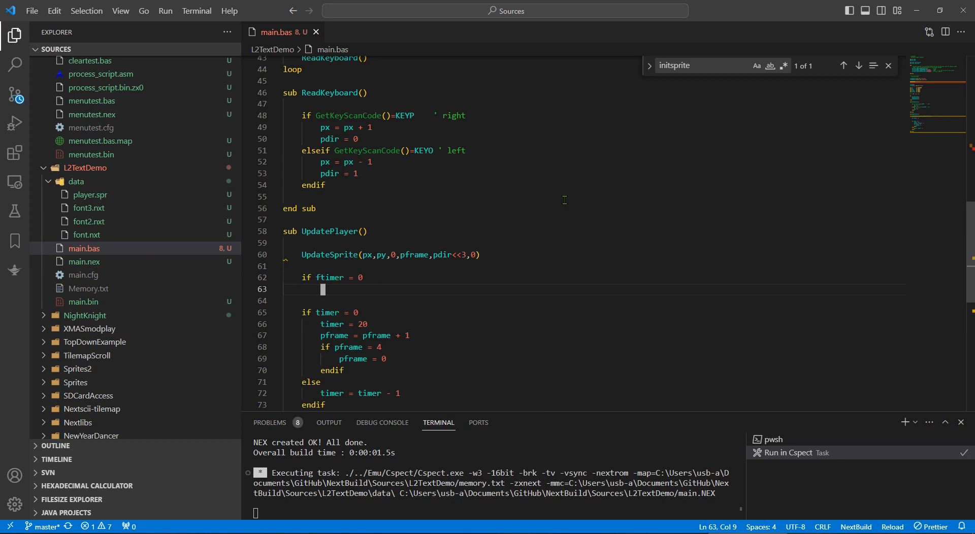
type("ftimer = 5")
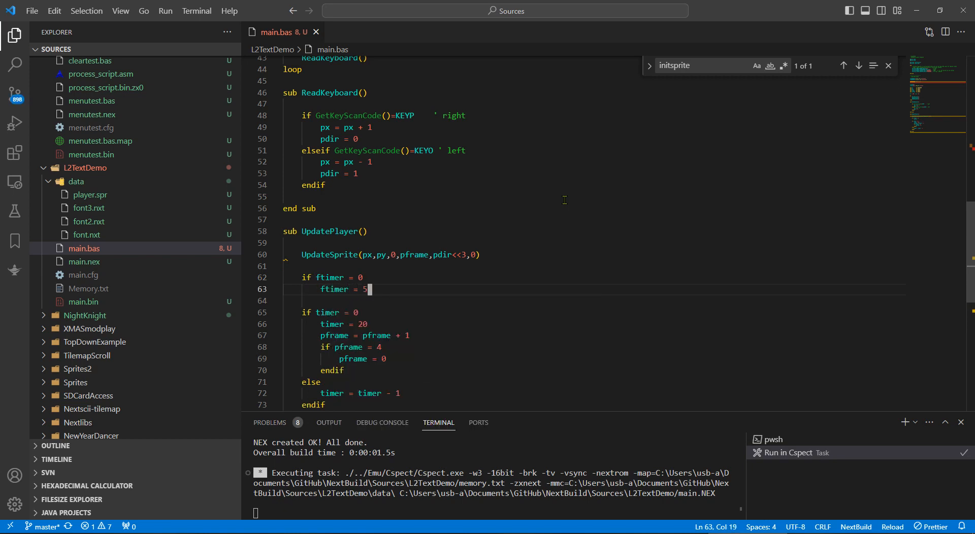
key("Enter")
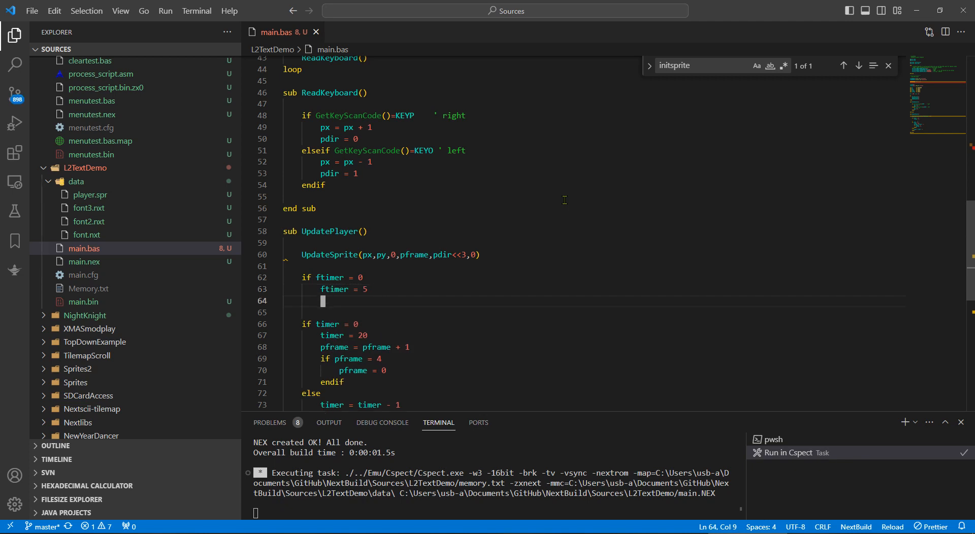
type("fram")
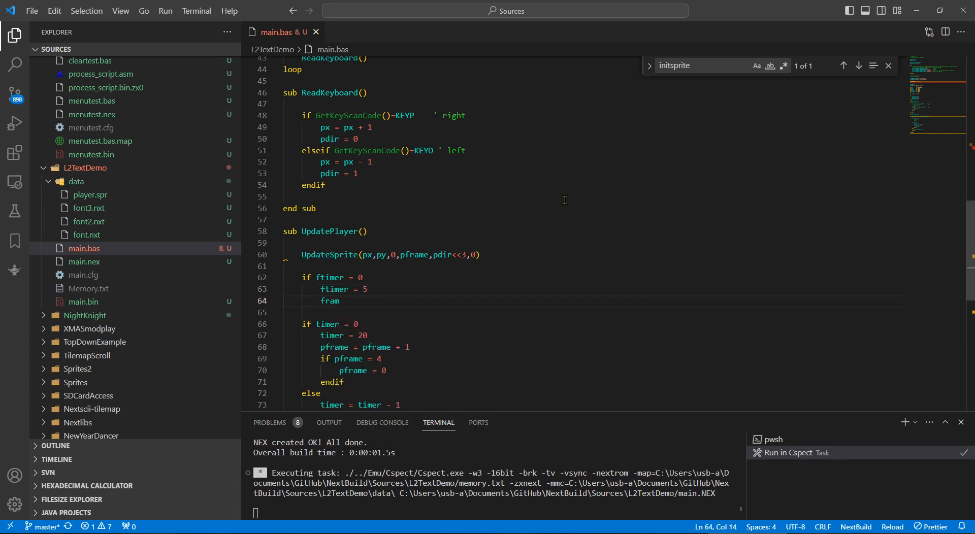
type("e")
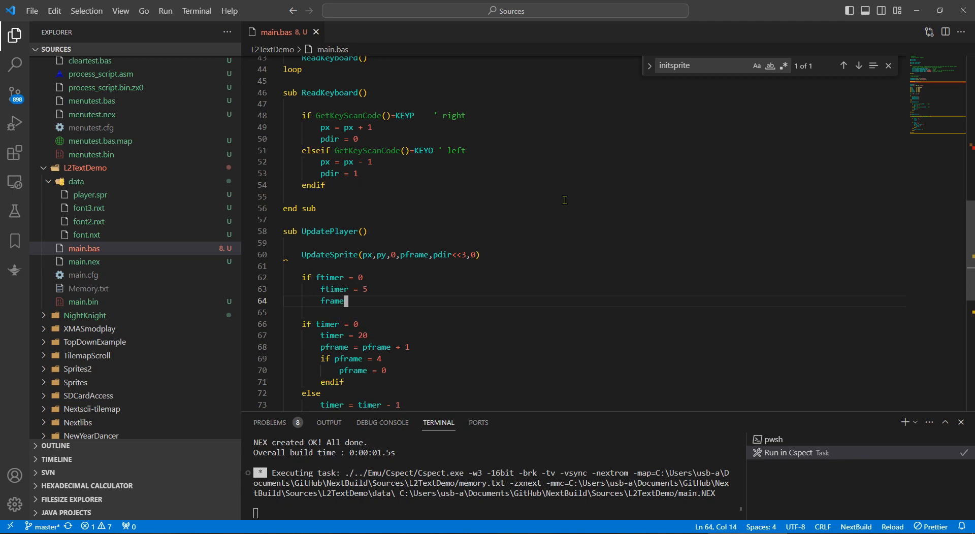
type("= frame + 1")
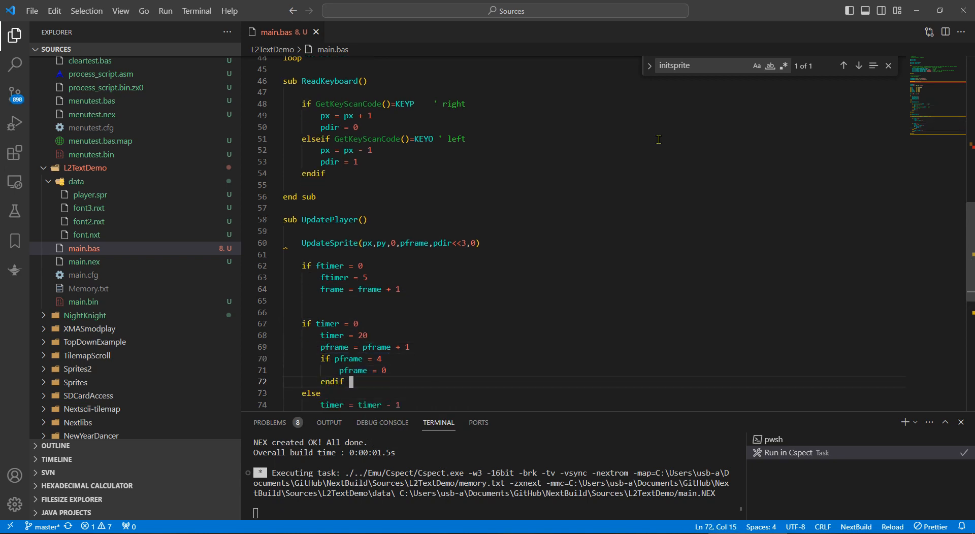
left_click_drag(322, 347, 349, 380)
type("endif")
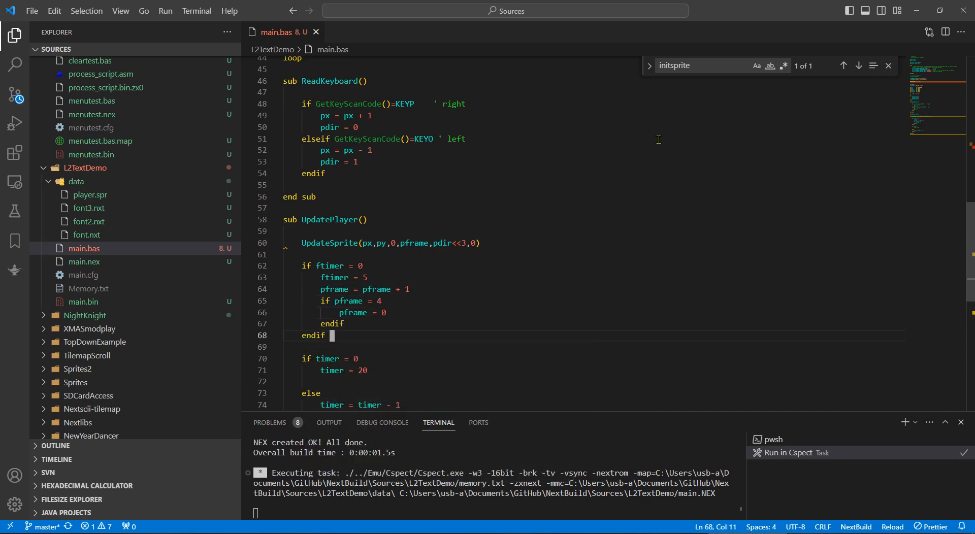
mouse_move(843, 118)
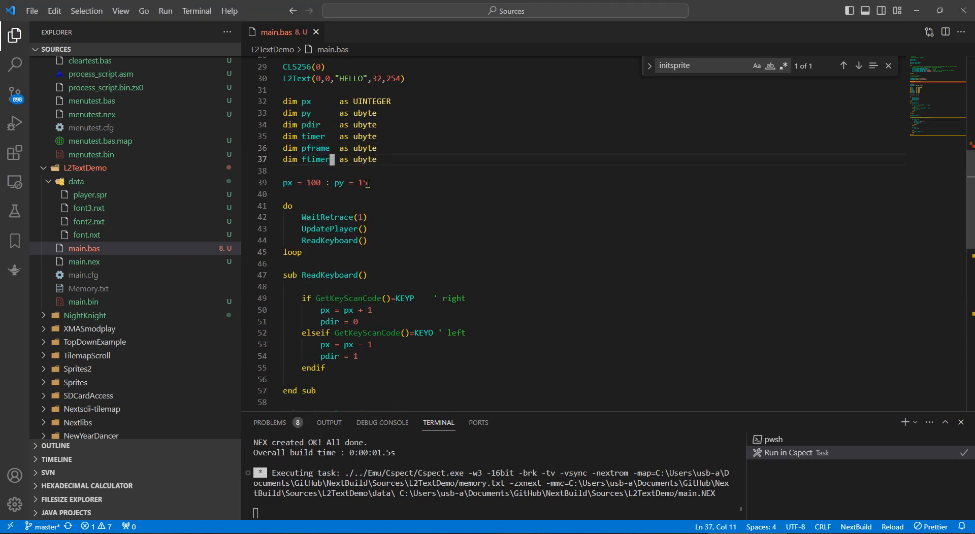
Declare ftimer as ubyte and add 'ftimer = ftimer - 1' in the right-movement branch
double_click(314, 87)
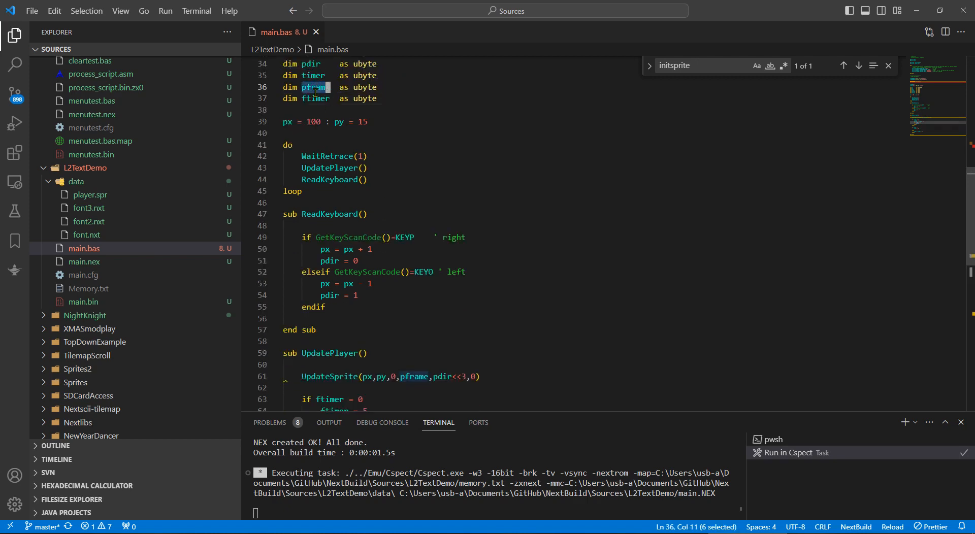
left_click(420, 260)
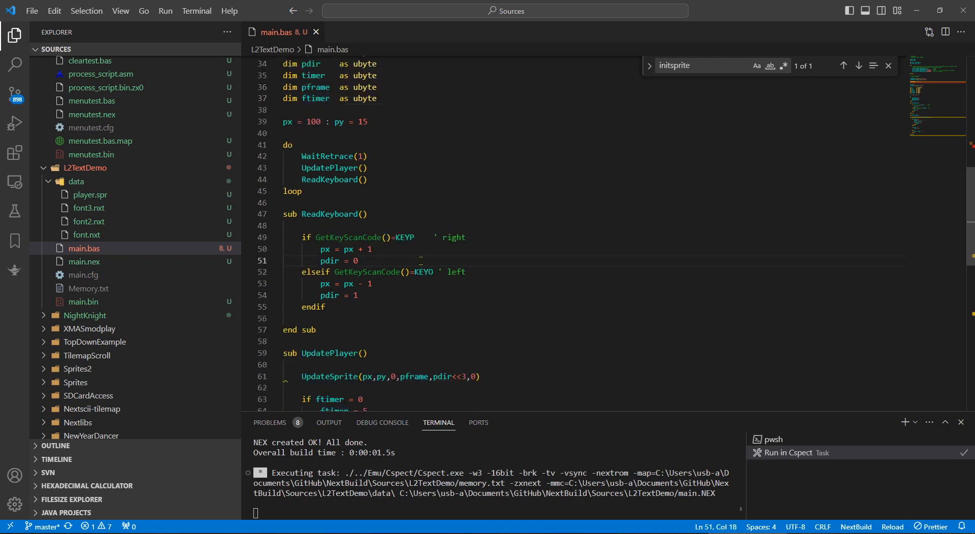
key("enter")
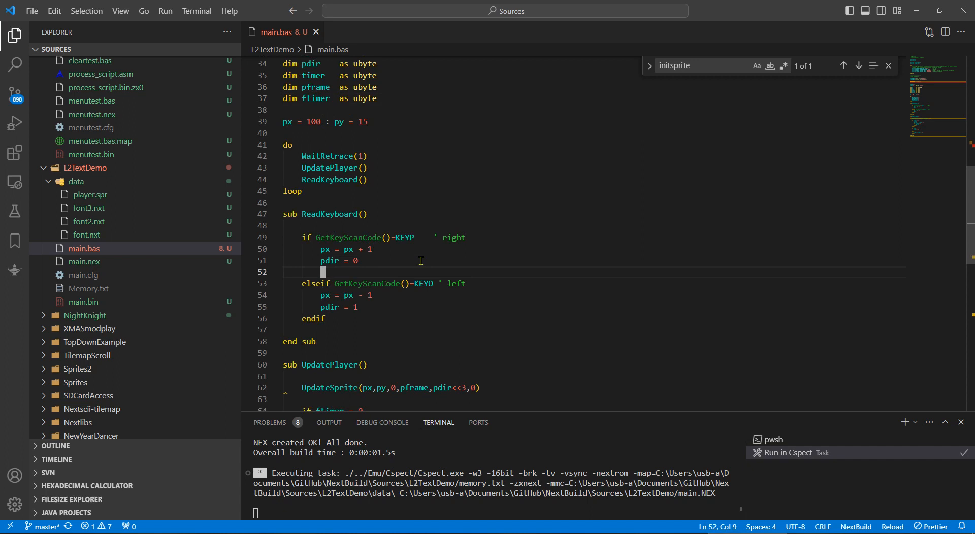
type("ftimer =")
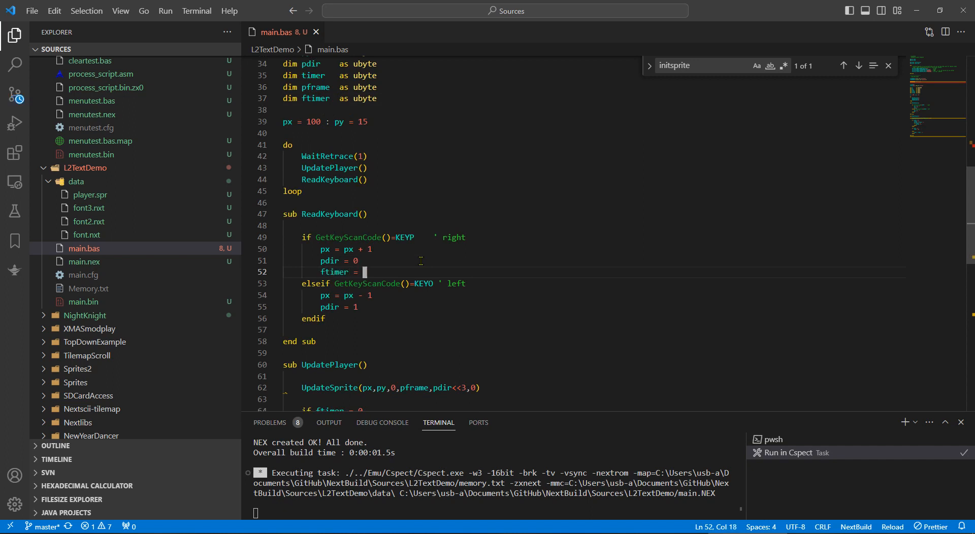
type("ftimer - 1")
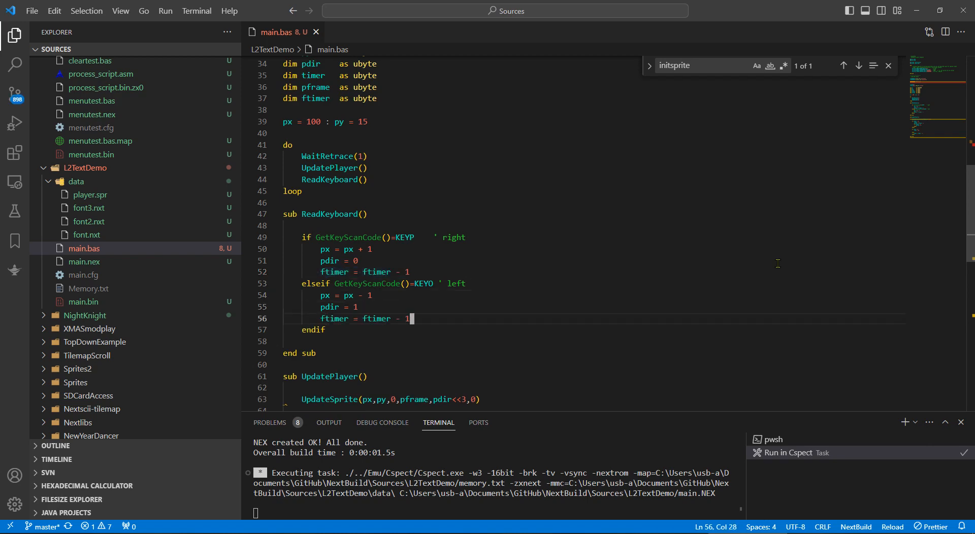
mouse_move(486, 180)
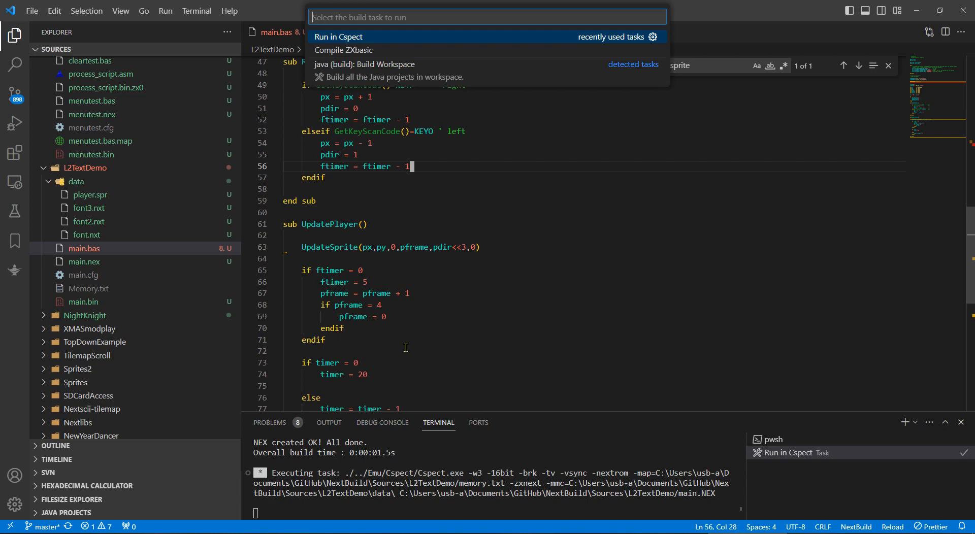
Run the 'Run in Cspect' build task to test the animation while moving
left_click(342, 49)
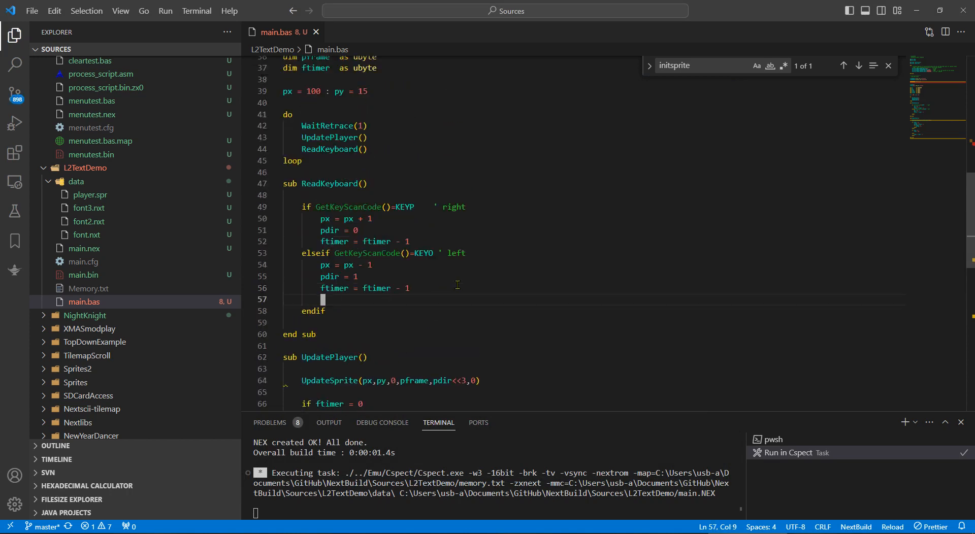
Add KEYA and KEYQ branches changing py, setting pdir 2/3 and decrementing ftimer
type("elseif GetKeyScanCode()=")
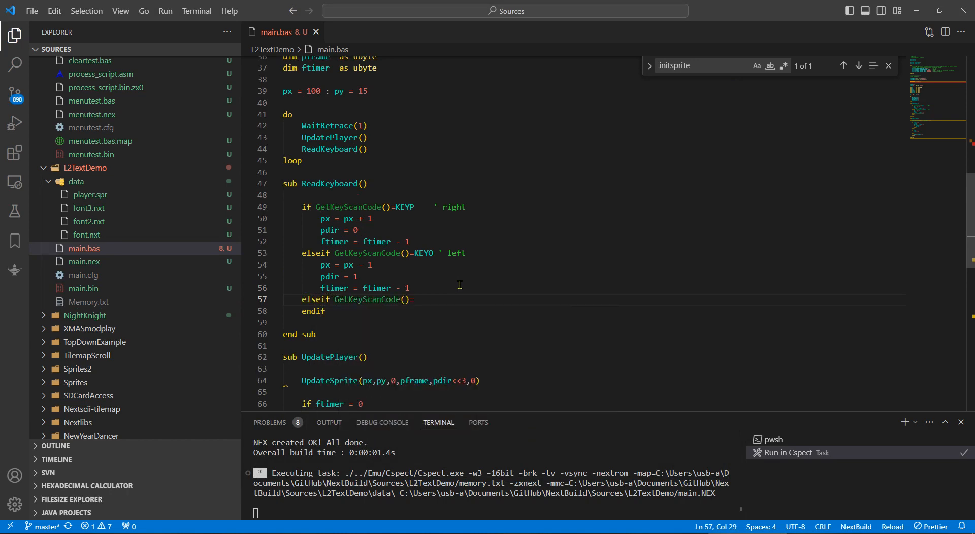
type("KEYA  ' down")
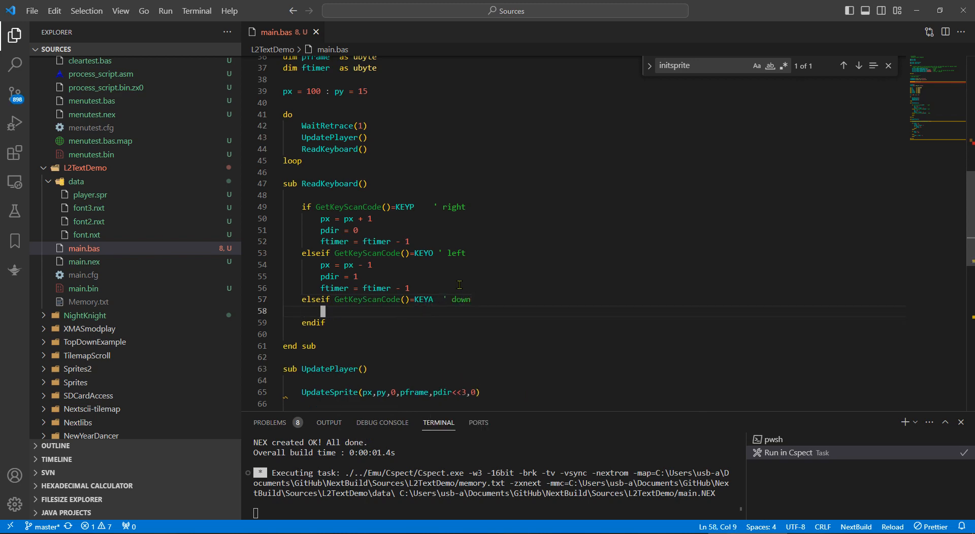
type("px")
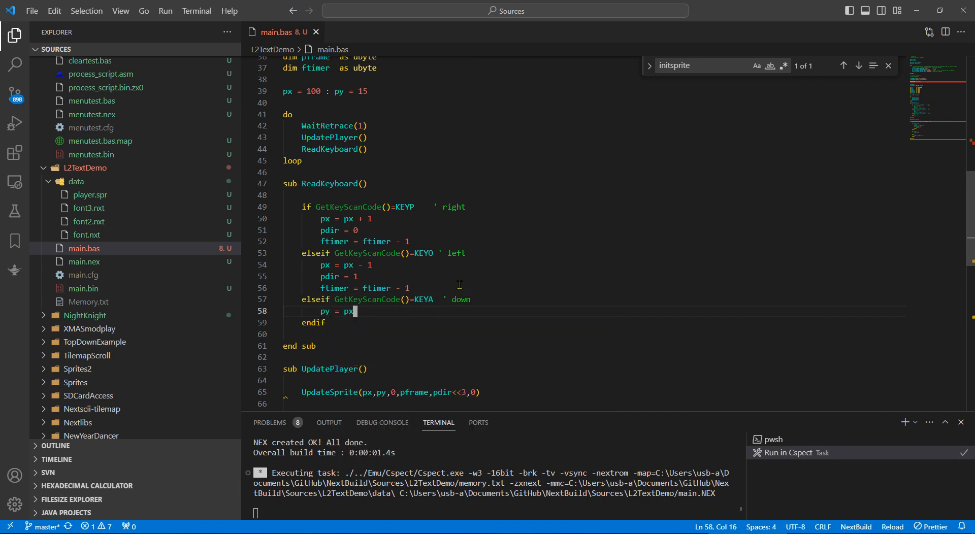
type("+ 1")
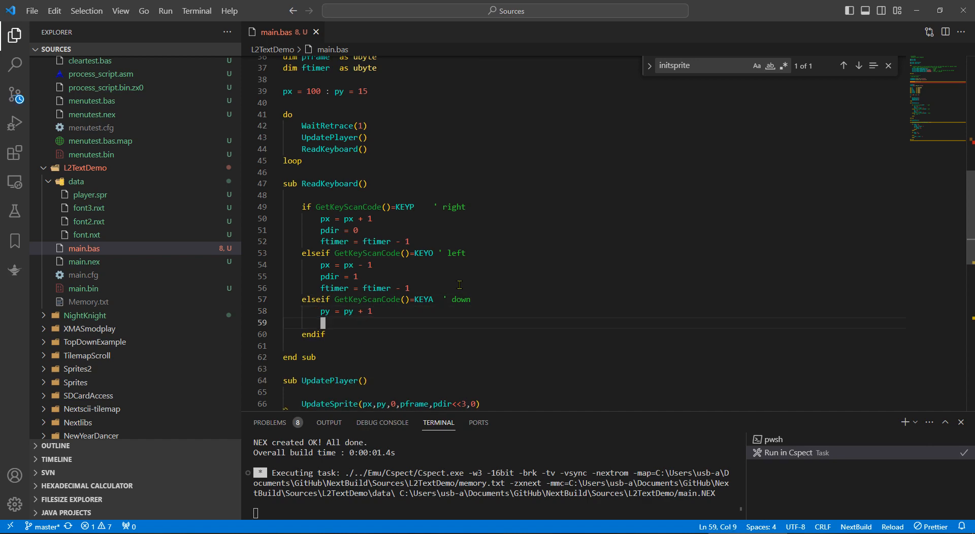
type("pdir")
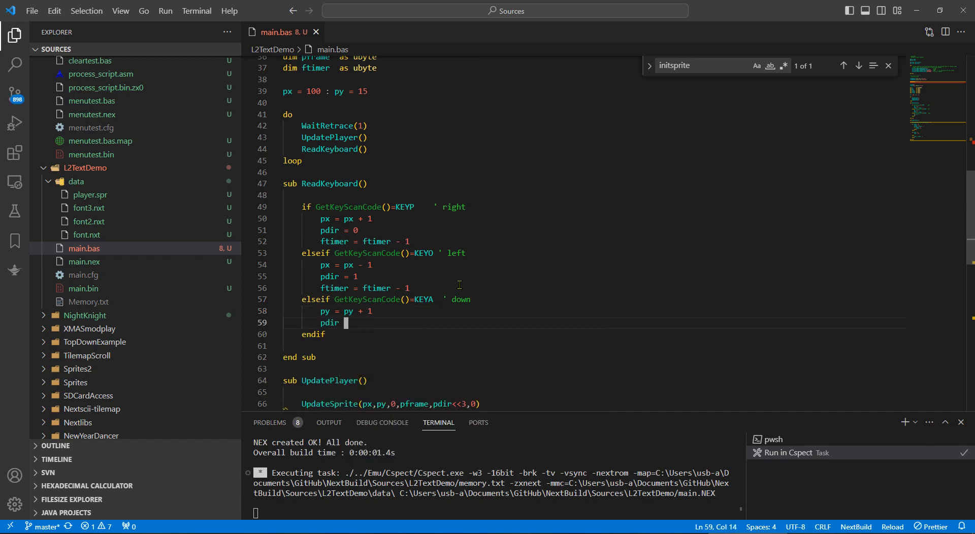
type("2")
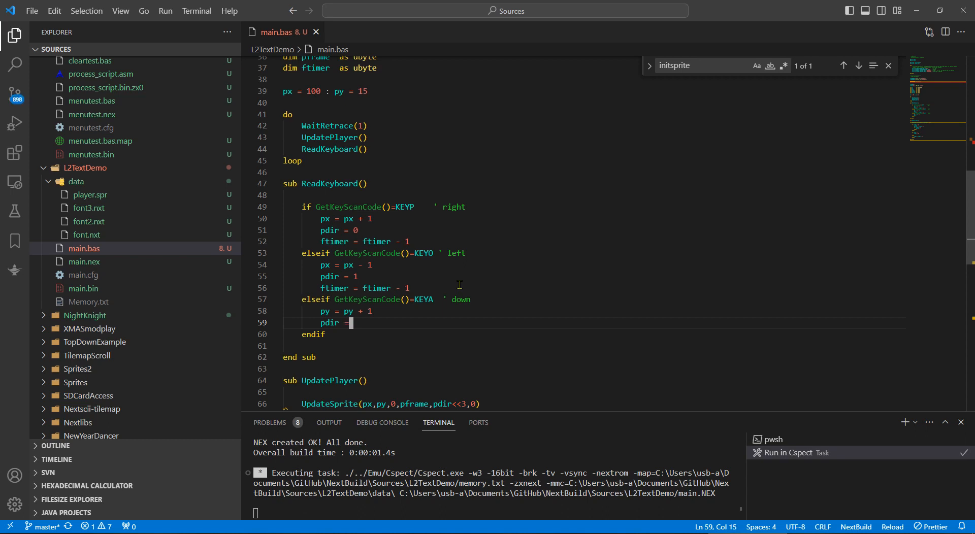
type("3")
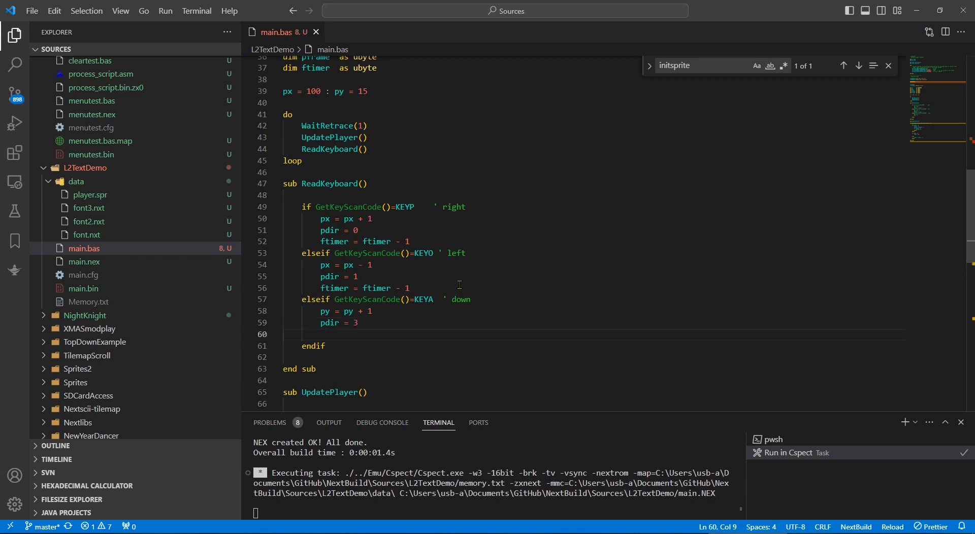
triple_click(364, 288)
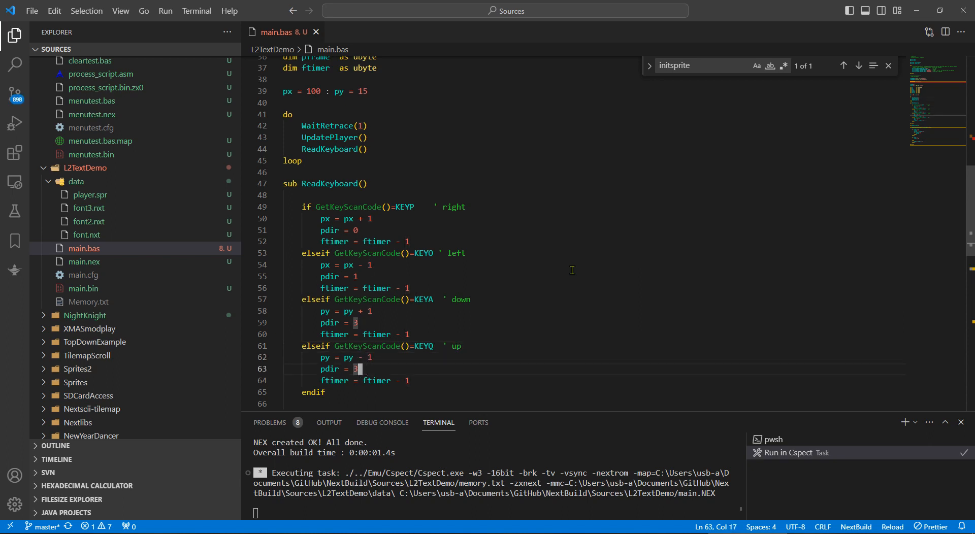
scroll("down", 3)
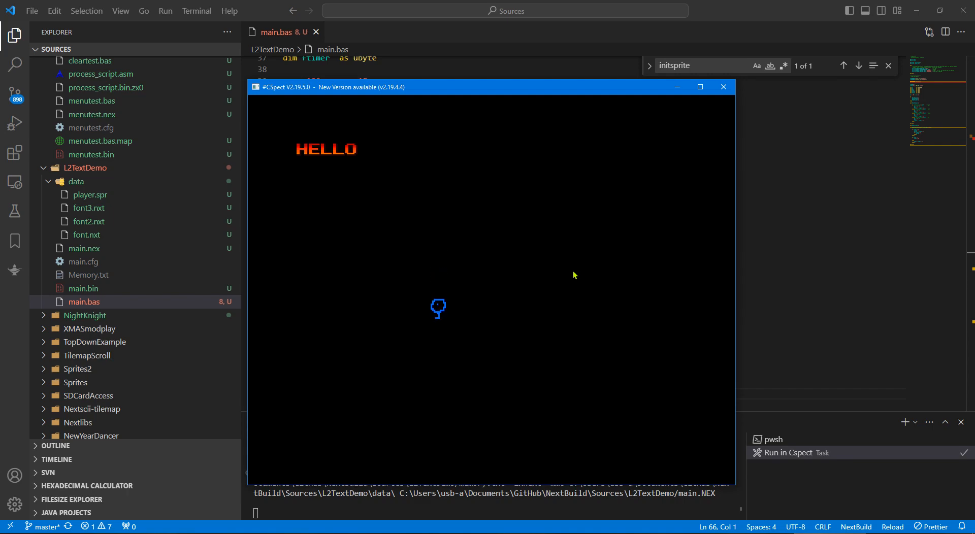
Close the CSpect emulator and return to main.bas
left_click(724, 87)
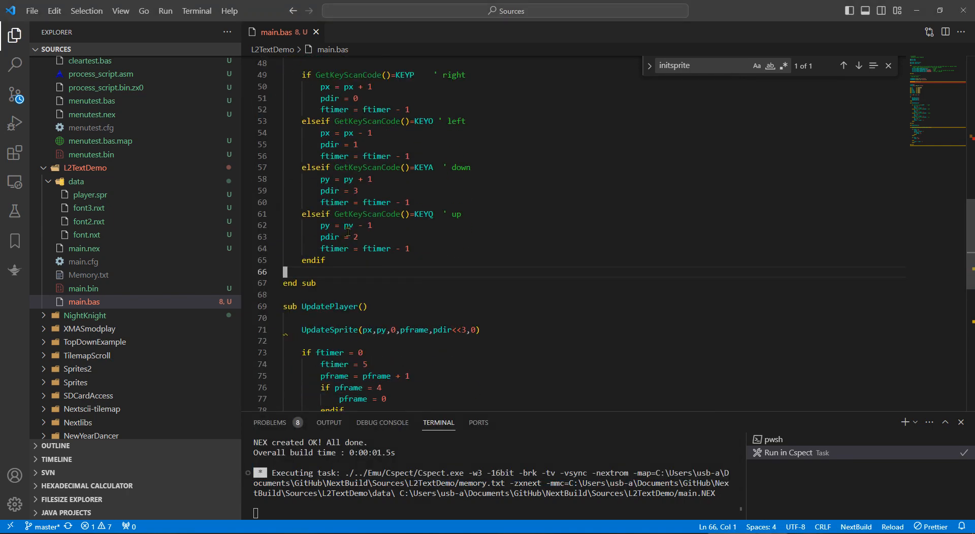
Set the up branch to pdir = 2 and mask with '(pdir band 3)<<3' in UpdateSprite
scroll("down", 3)
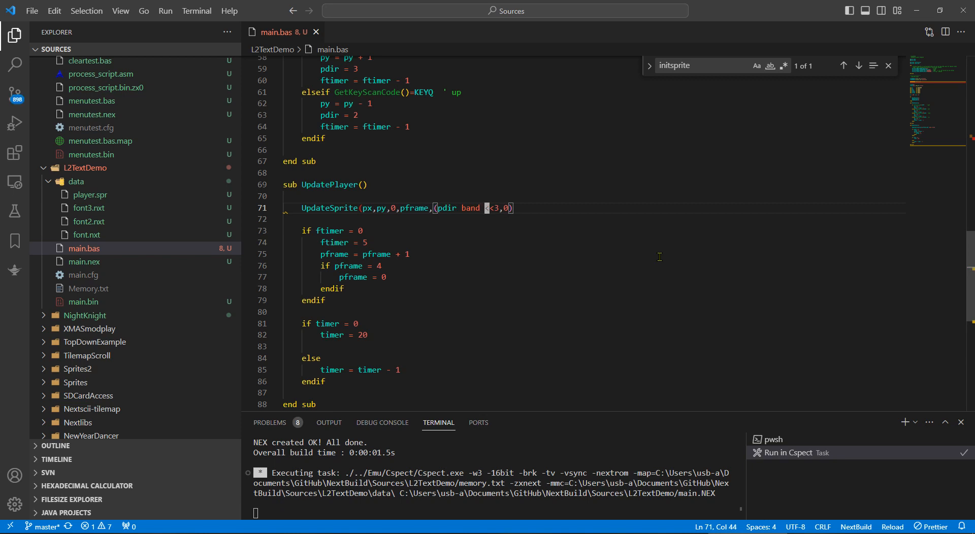
type("%")
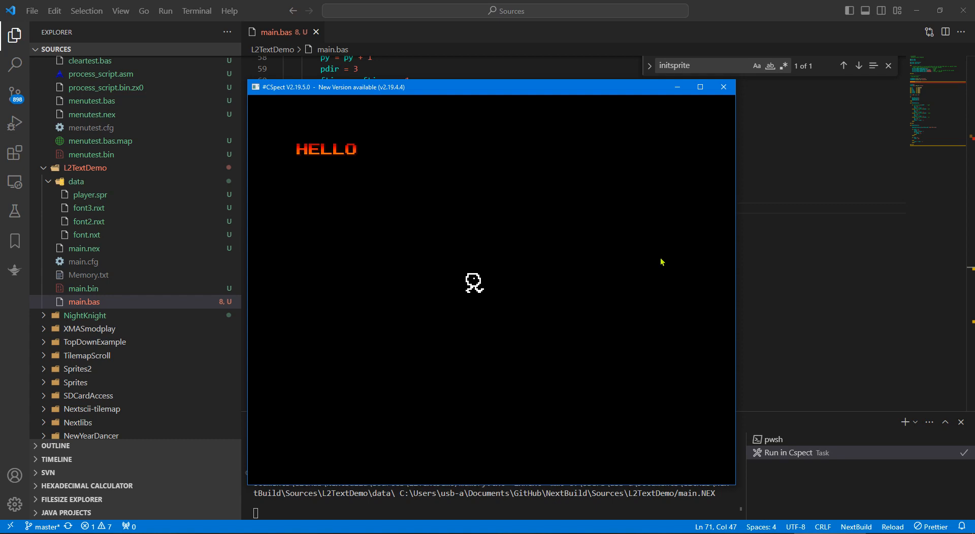
mouse_move(546, 255)
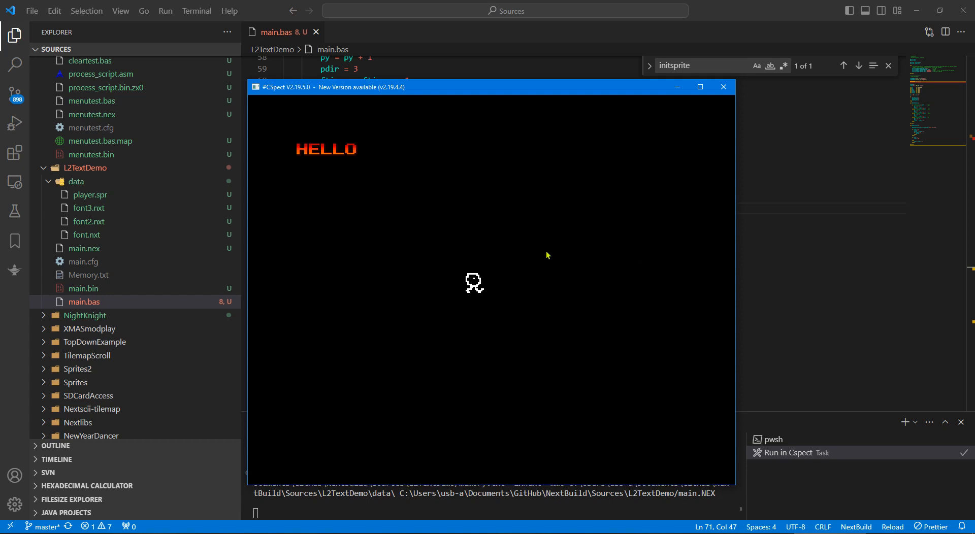